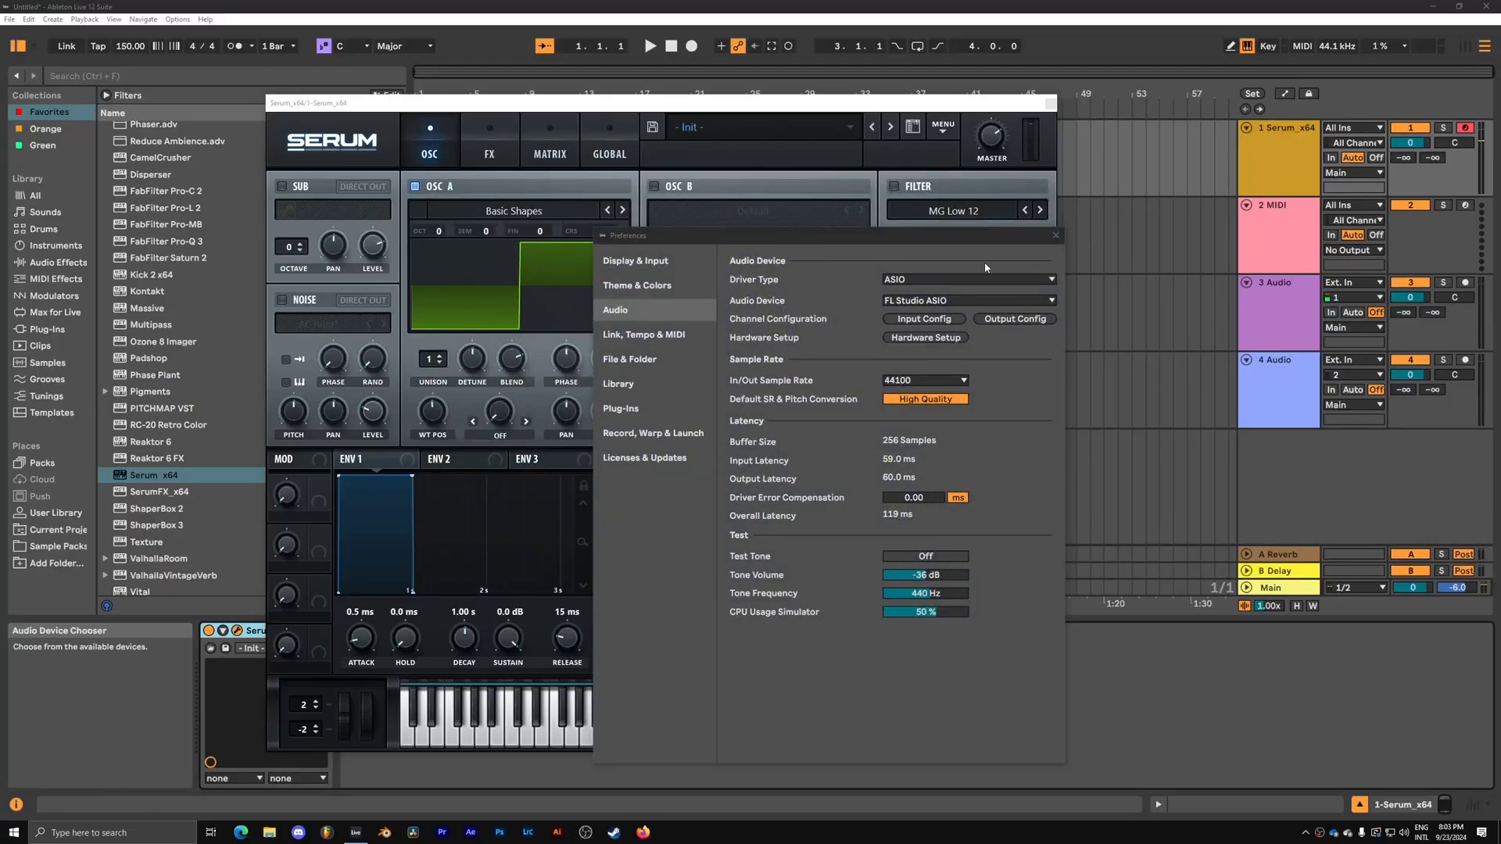
Close Live's audio preferences and dismiss the sub-oscillator level menu without changes.
left_click(1055, 236)
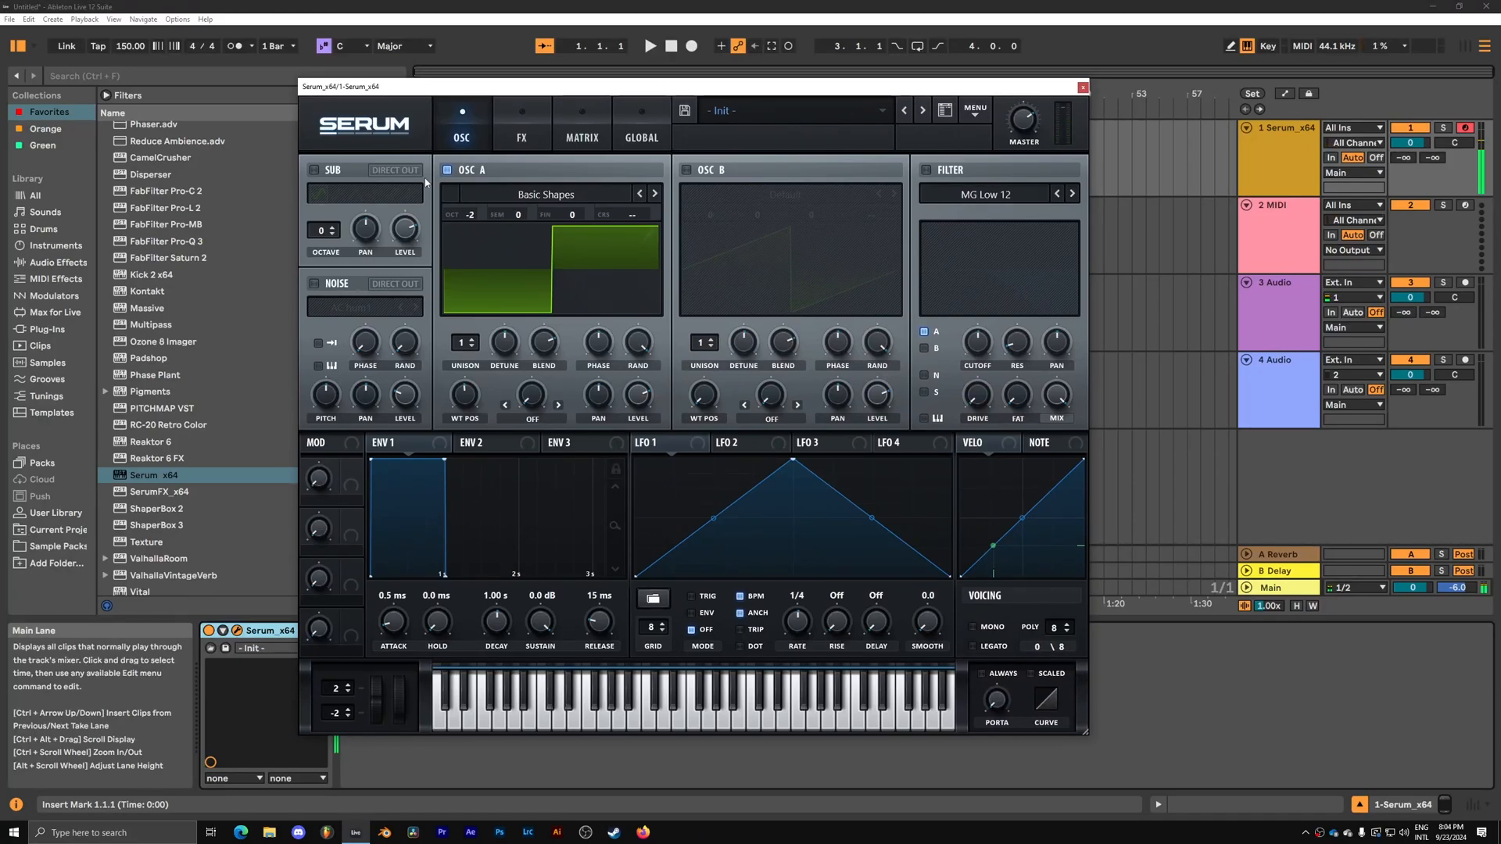
right_click(426, 181)
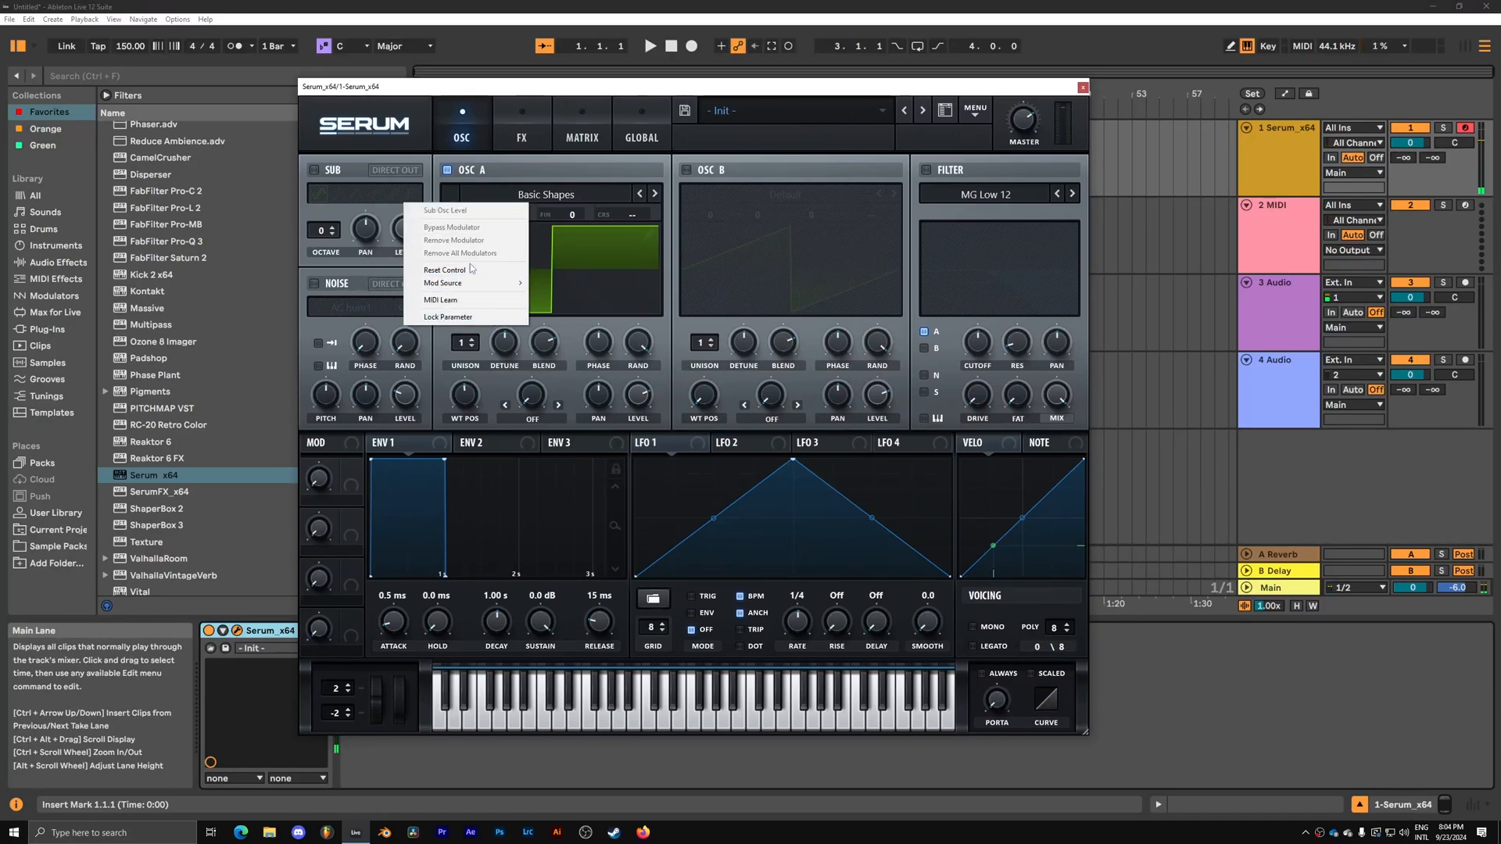
left_click(466, 278)
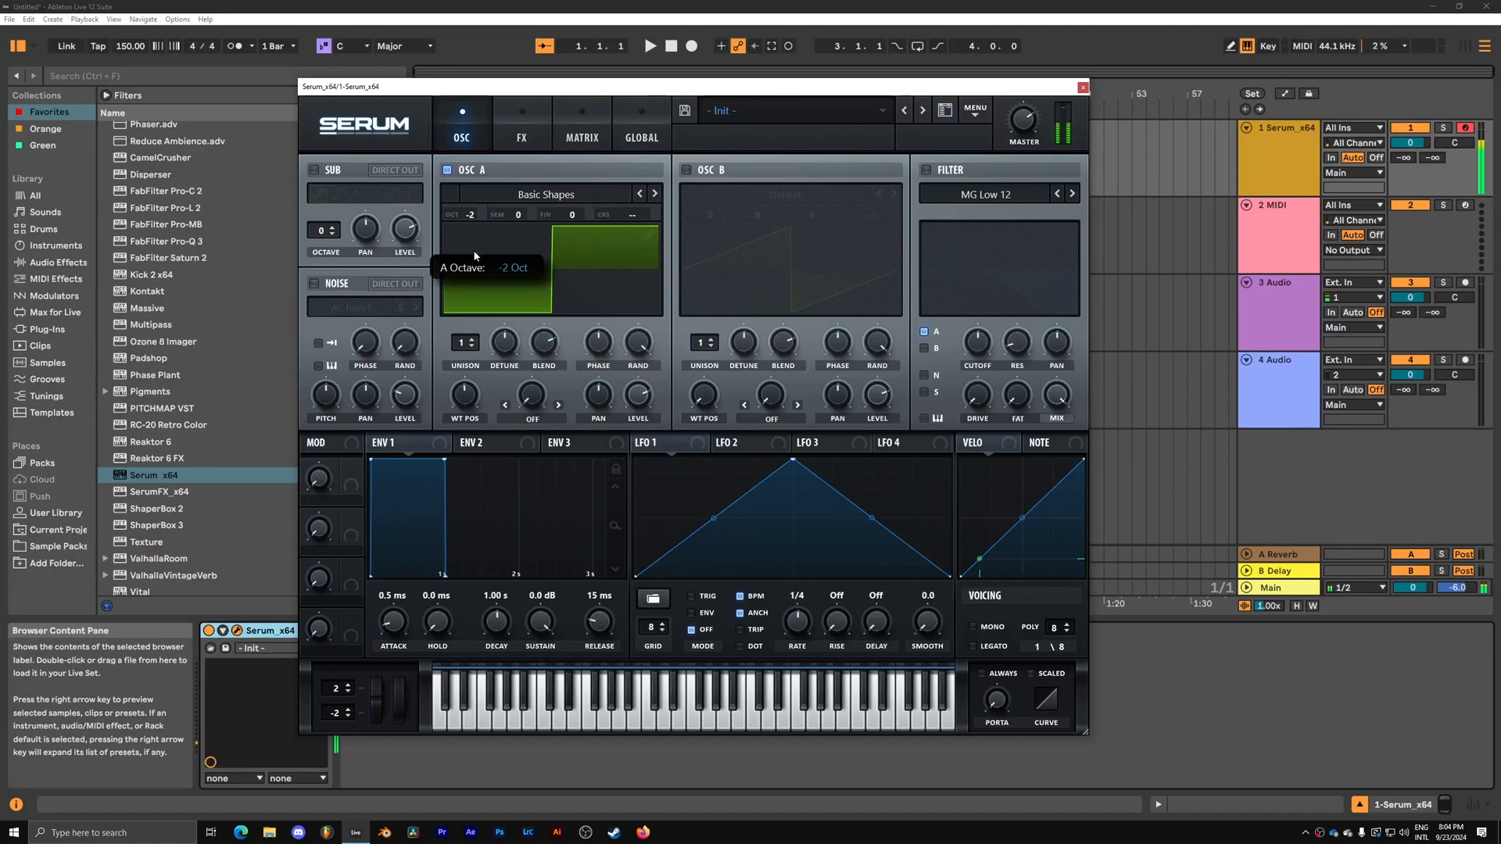
mouse_move(514, 242)
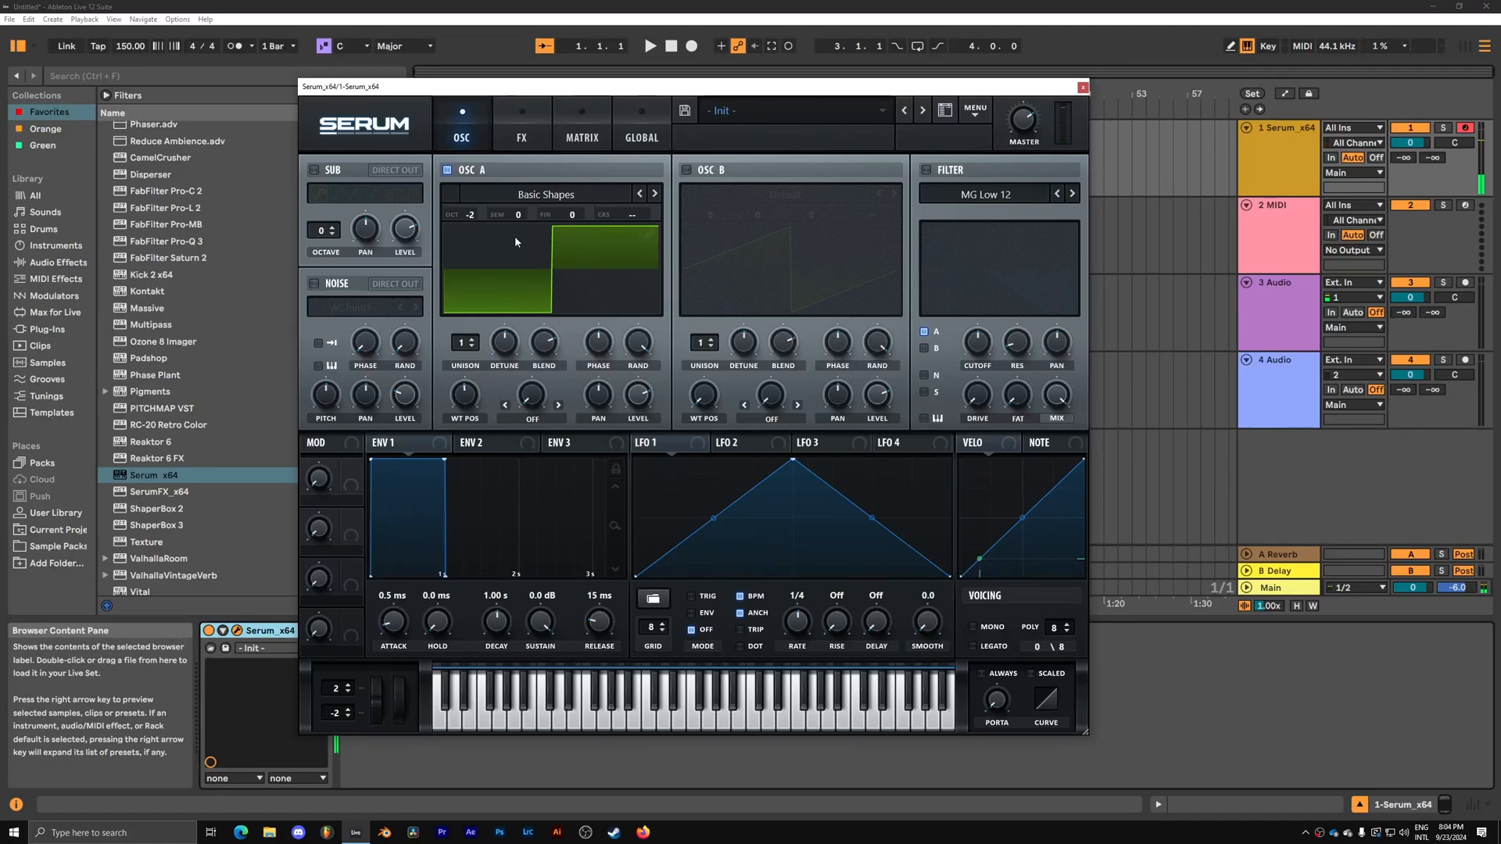
mouse_move(603, 413)
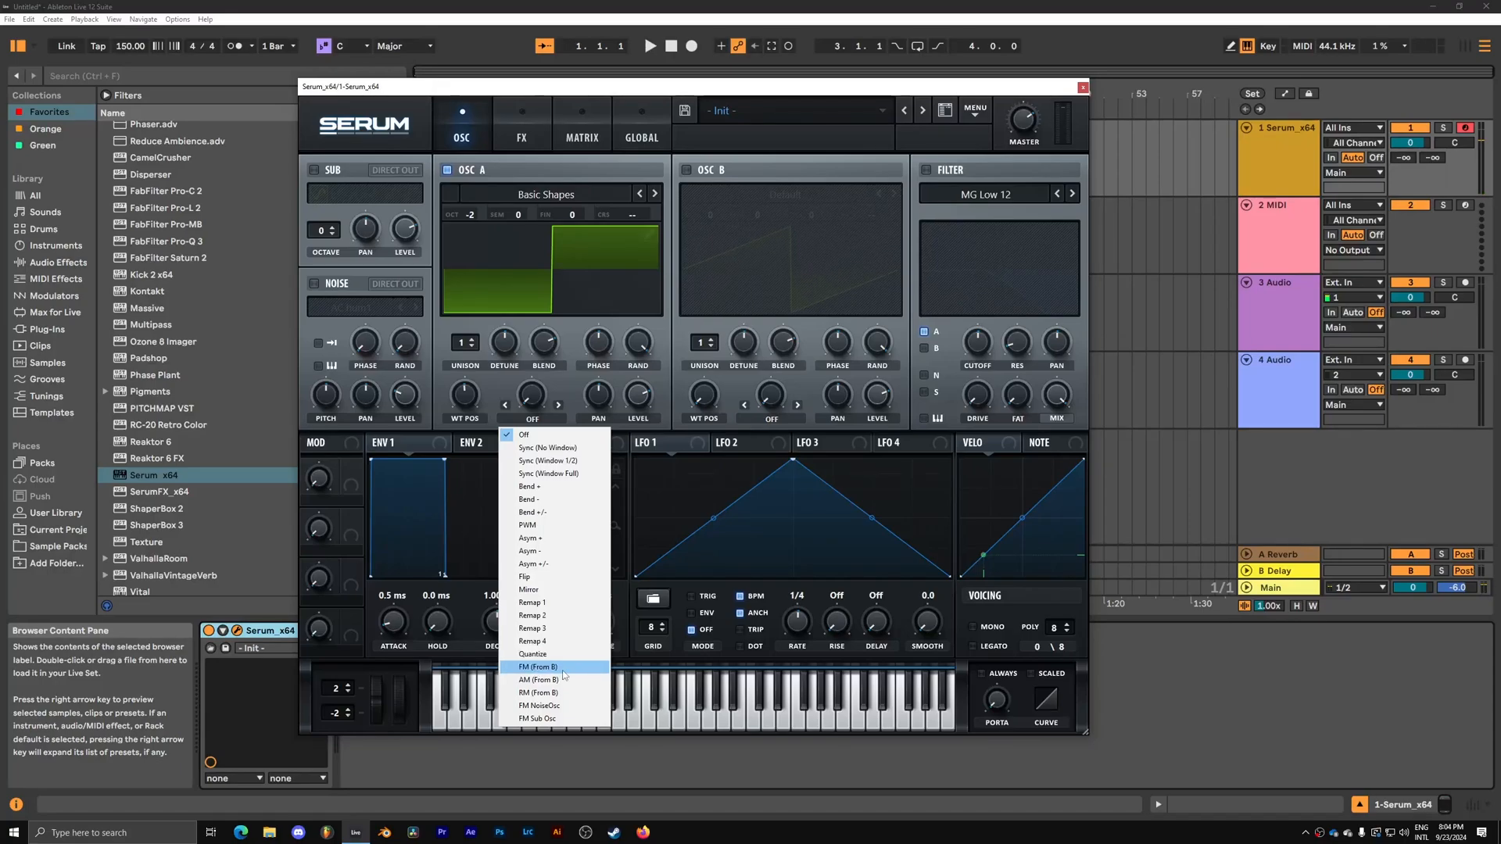
Set oscillator A's warp to FM (From B) and switch oscillator B on.
left_click(538, 667)
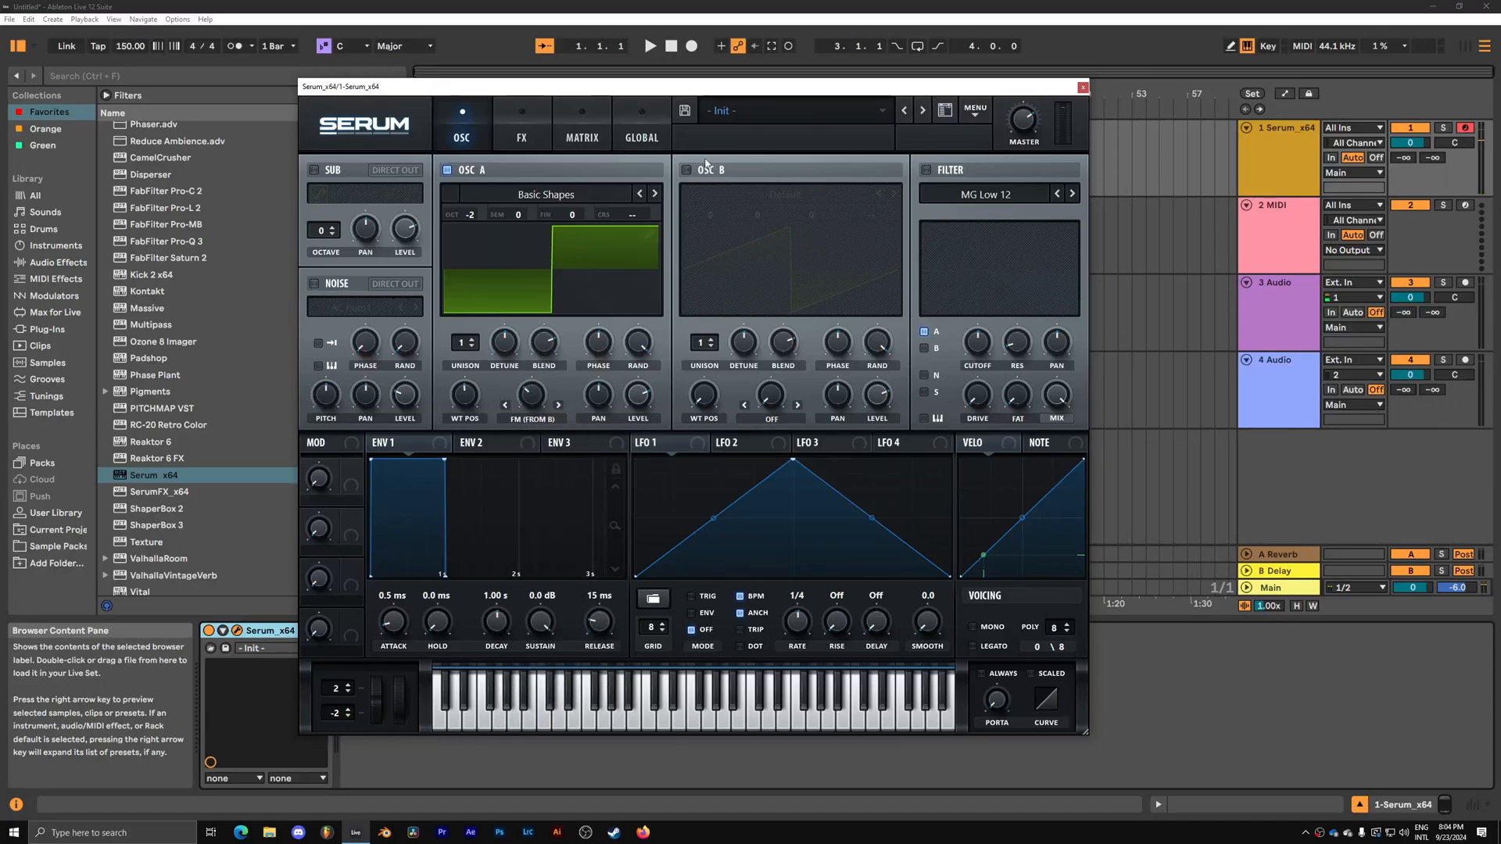
left_click(783, 194)
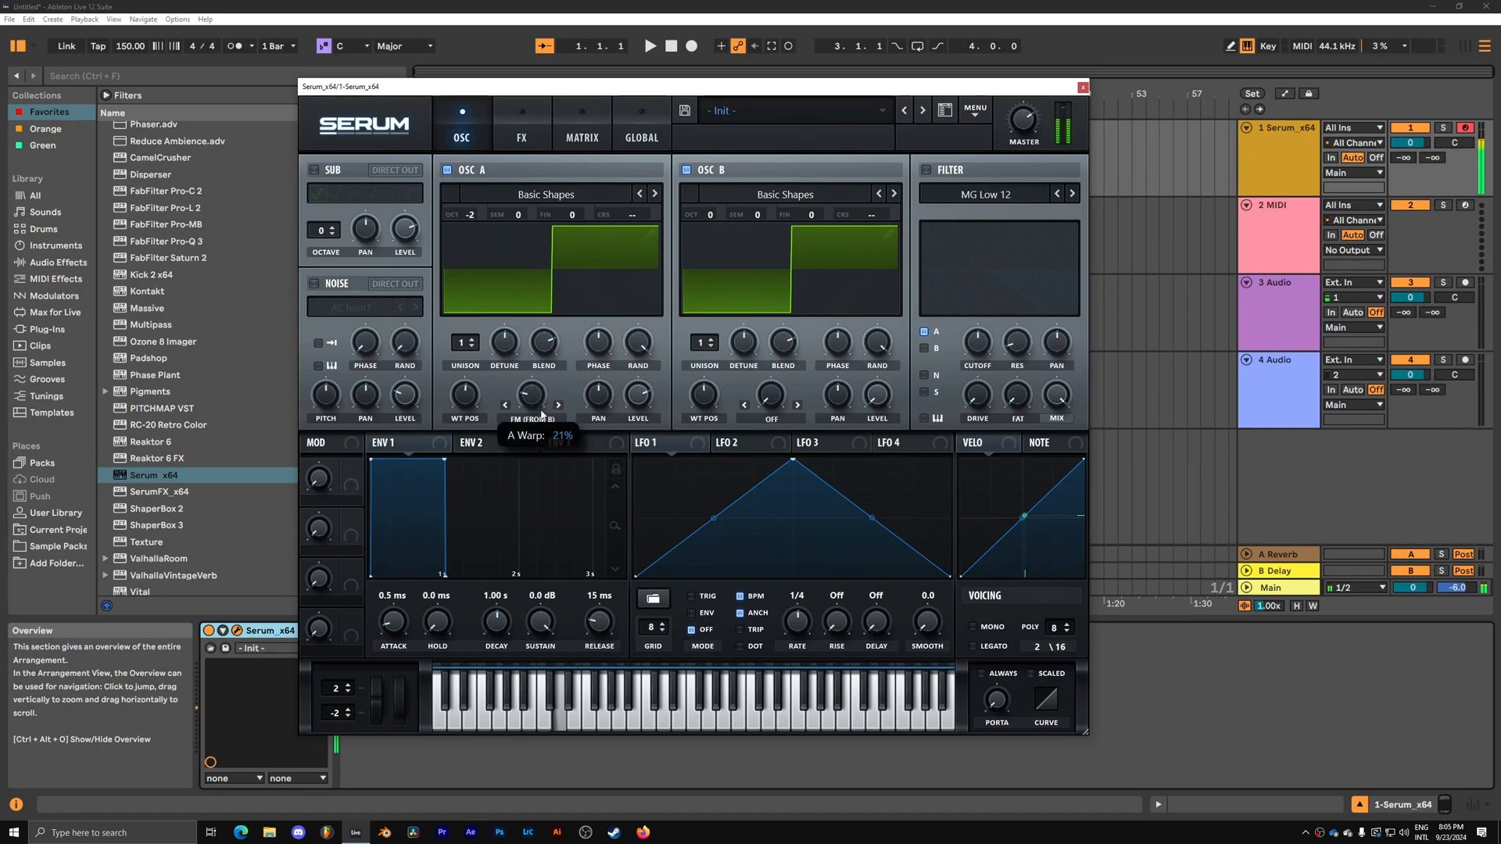
Raise Osc A's FM amount to 25%, route LFO 1 to it and set Osc B's warp to Sync.
left_click_drag(530, 397, 530, 383)
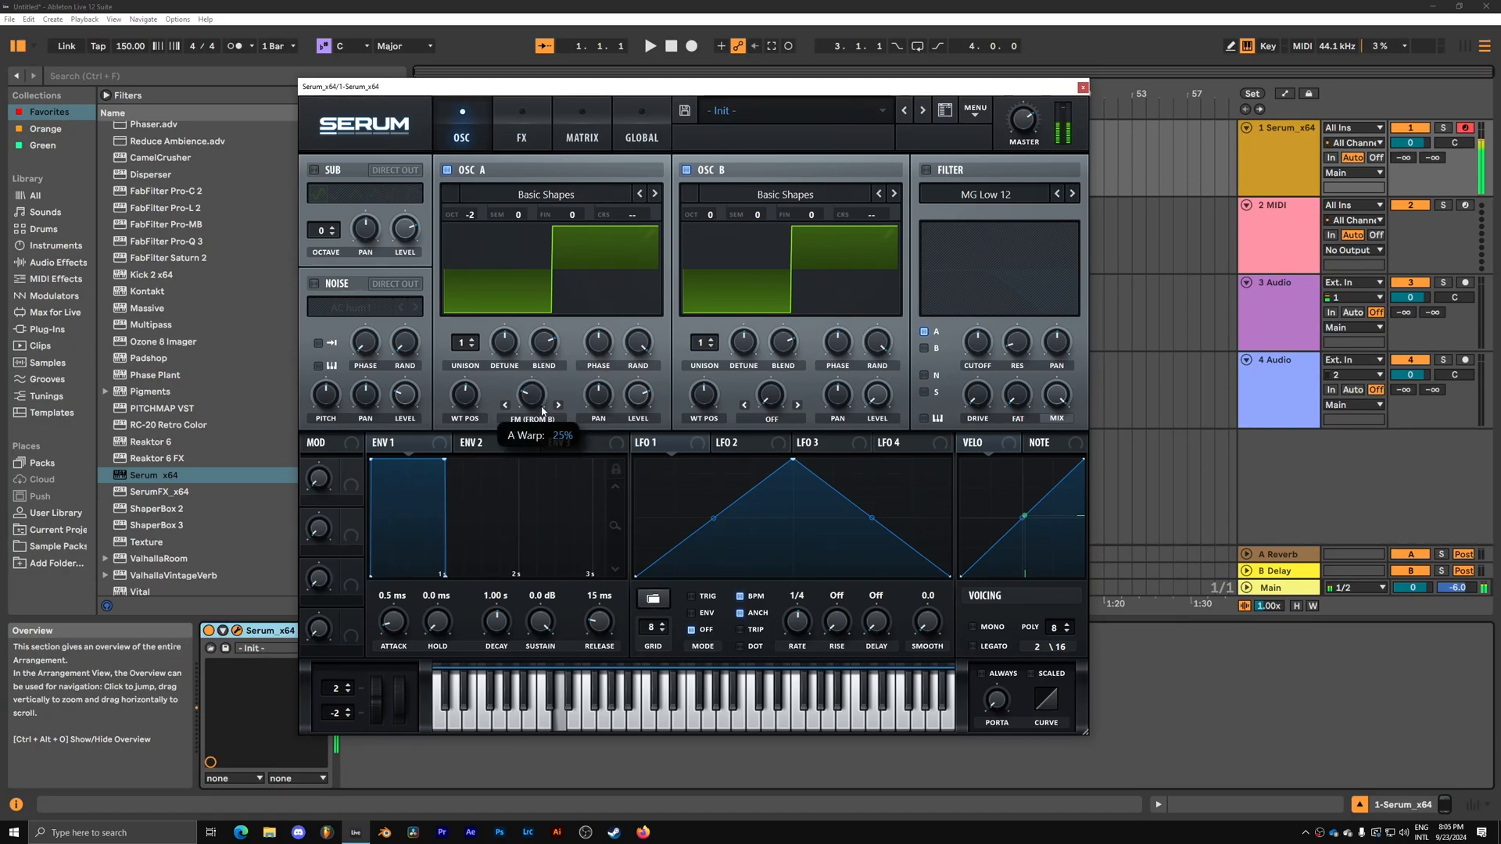
left_click_drag(530, 396, 530, 373)
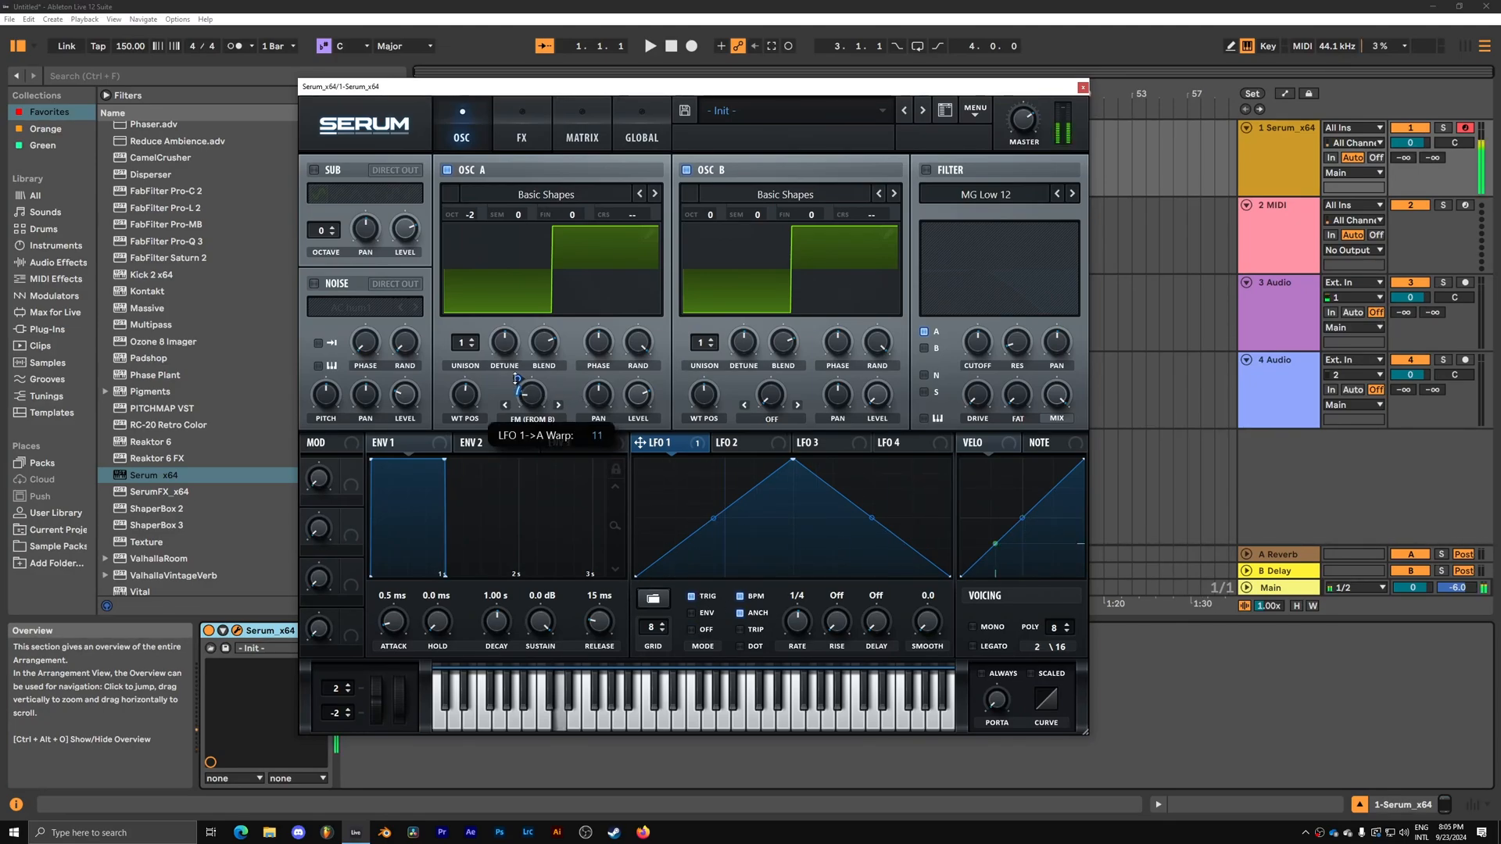
left_click_drag(503, 384, 503, 369)
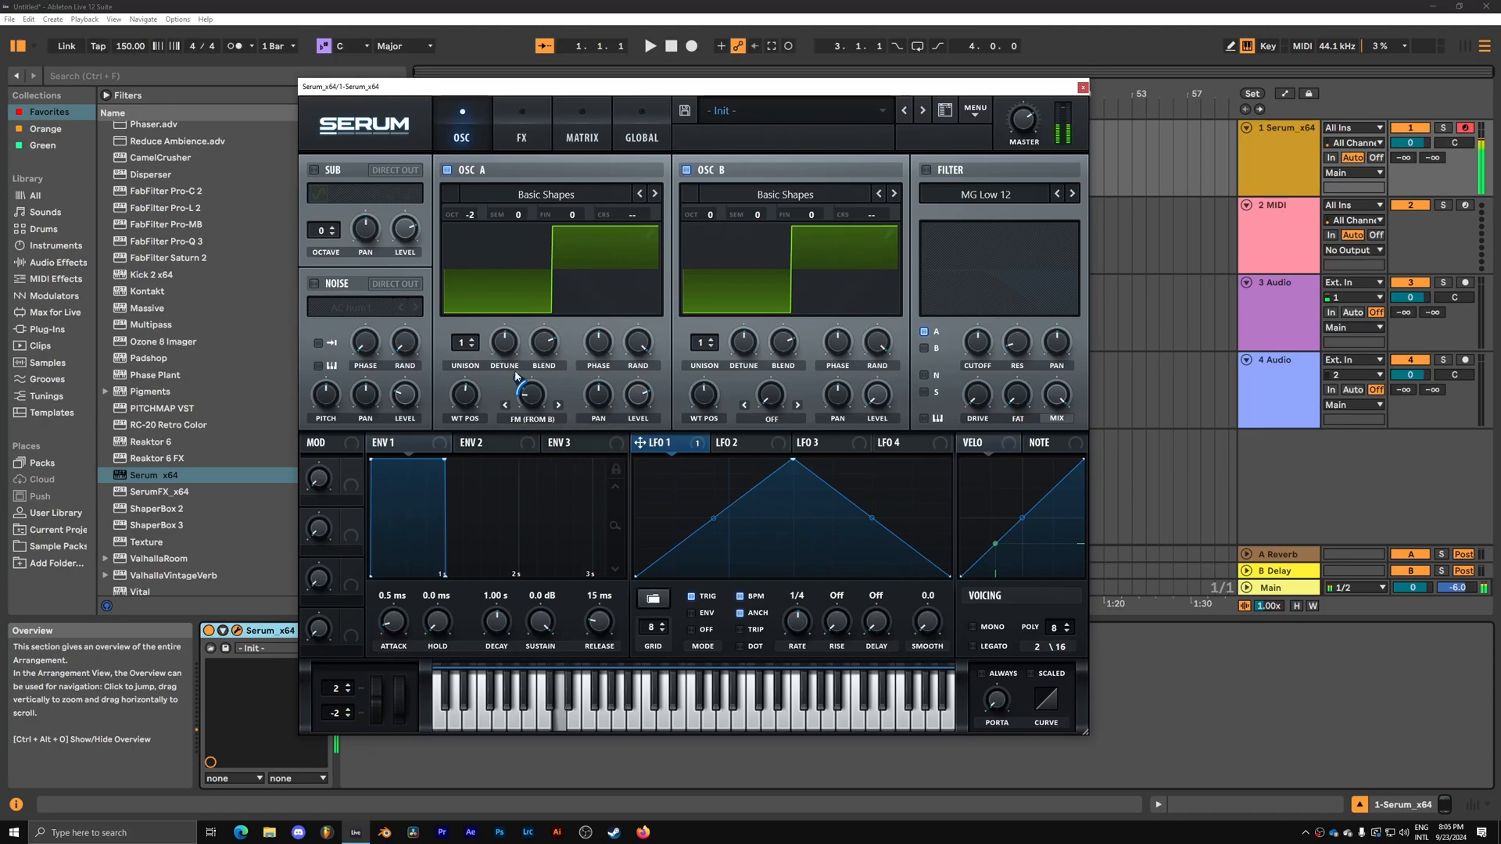
left_click(835, 596)
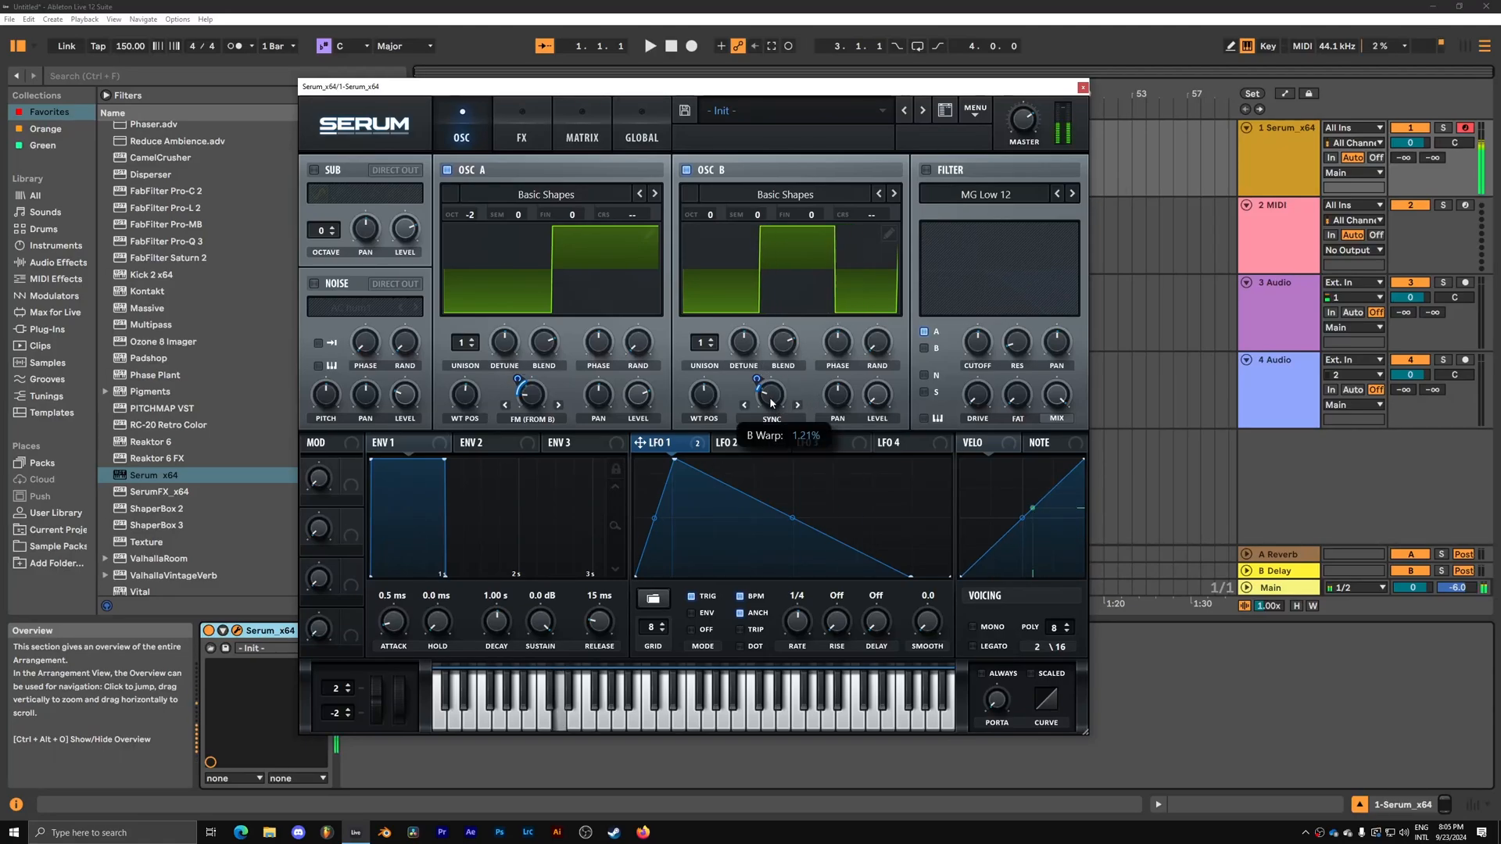
Fine-tune oscillator B's sync warp amount.
left_click_drag(769, 397, 772, 387)
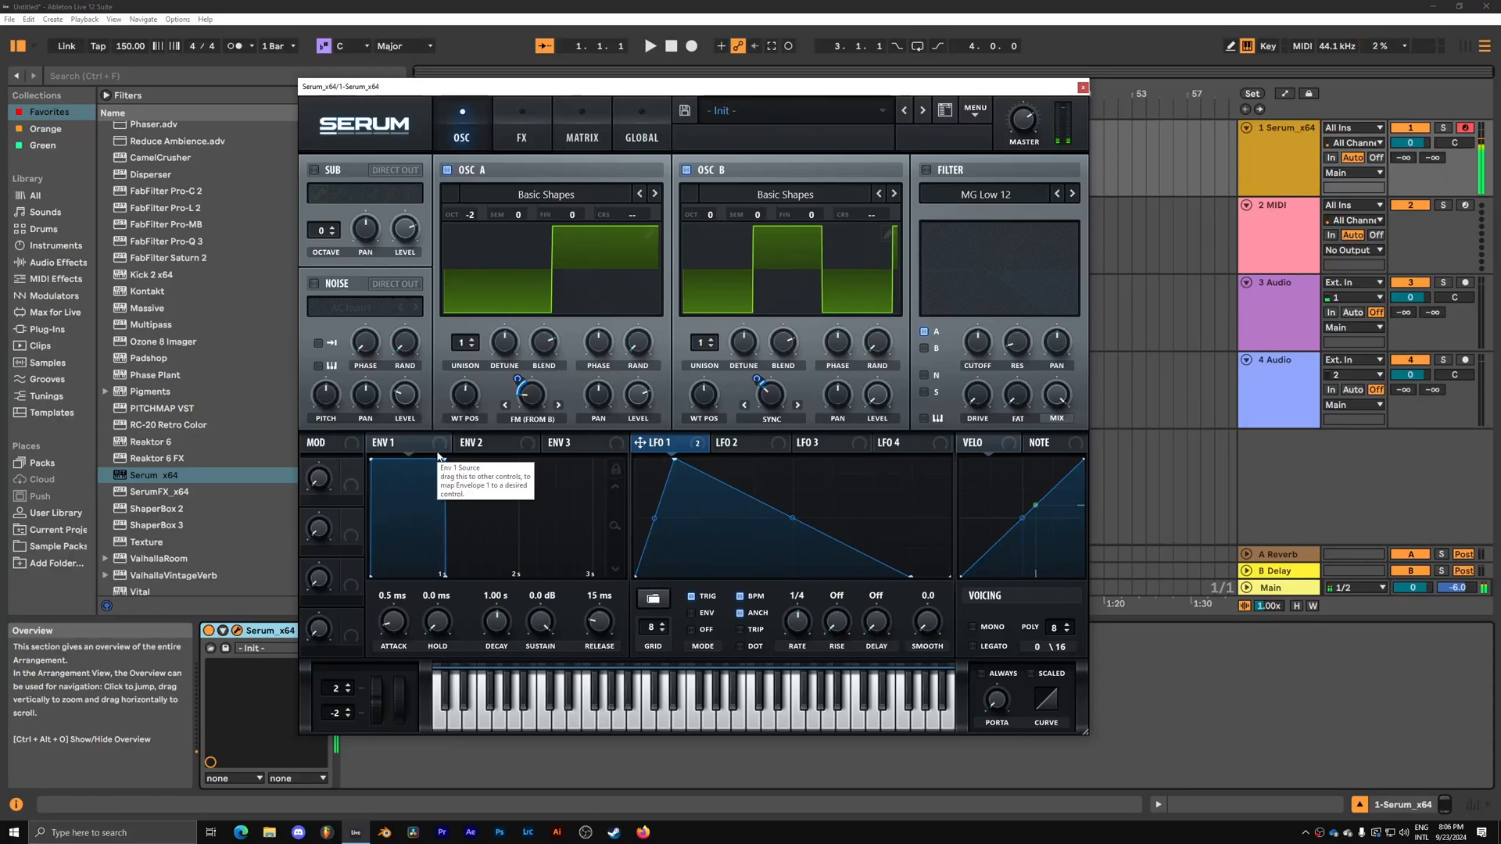
mouse_move(490, 374)
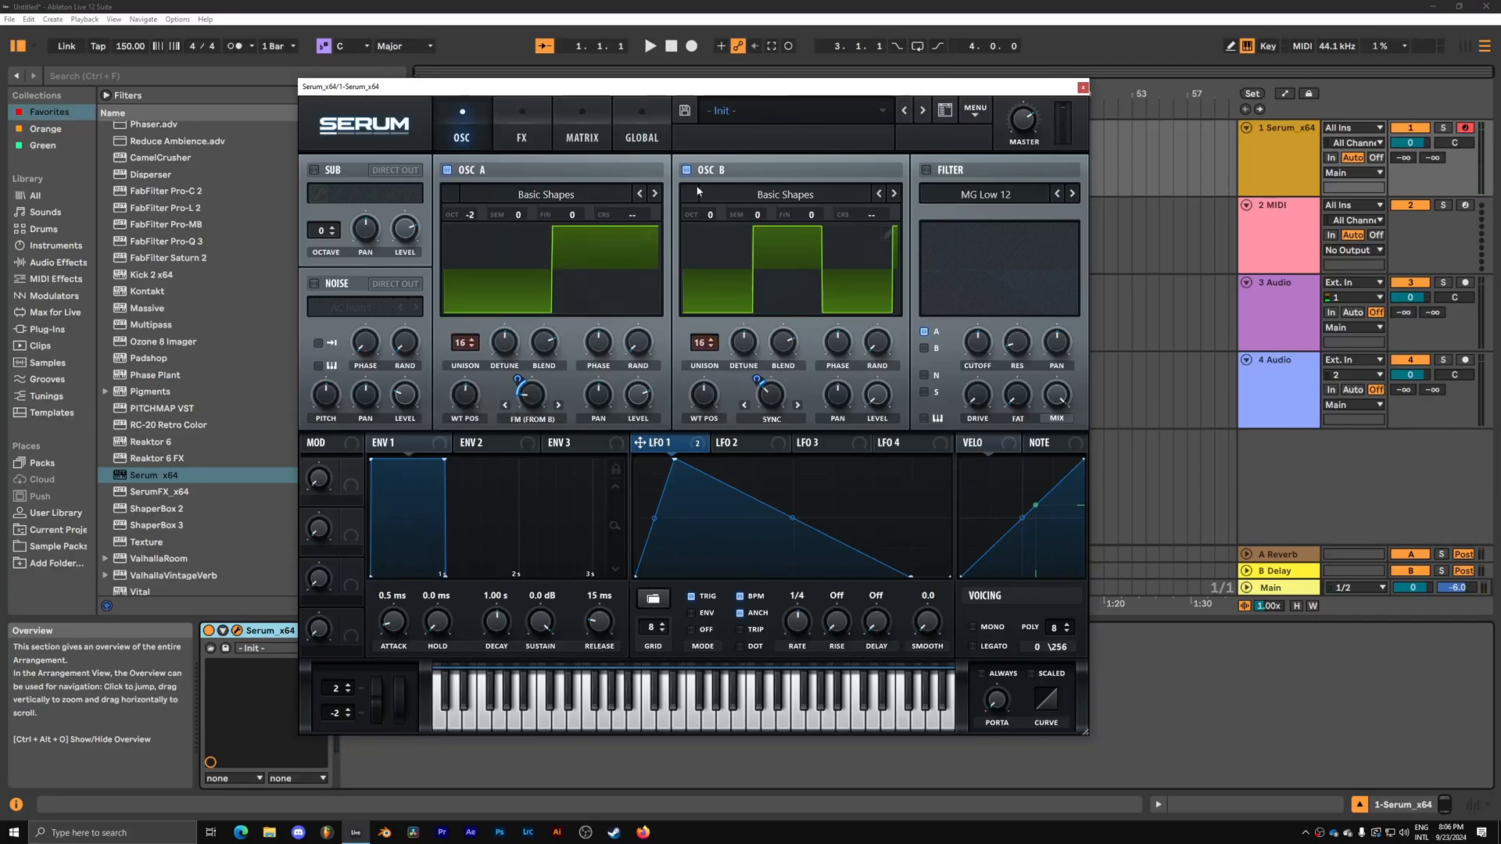
mouse_move(348, 508)
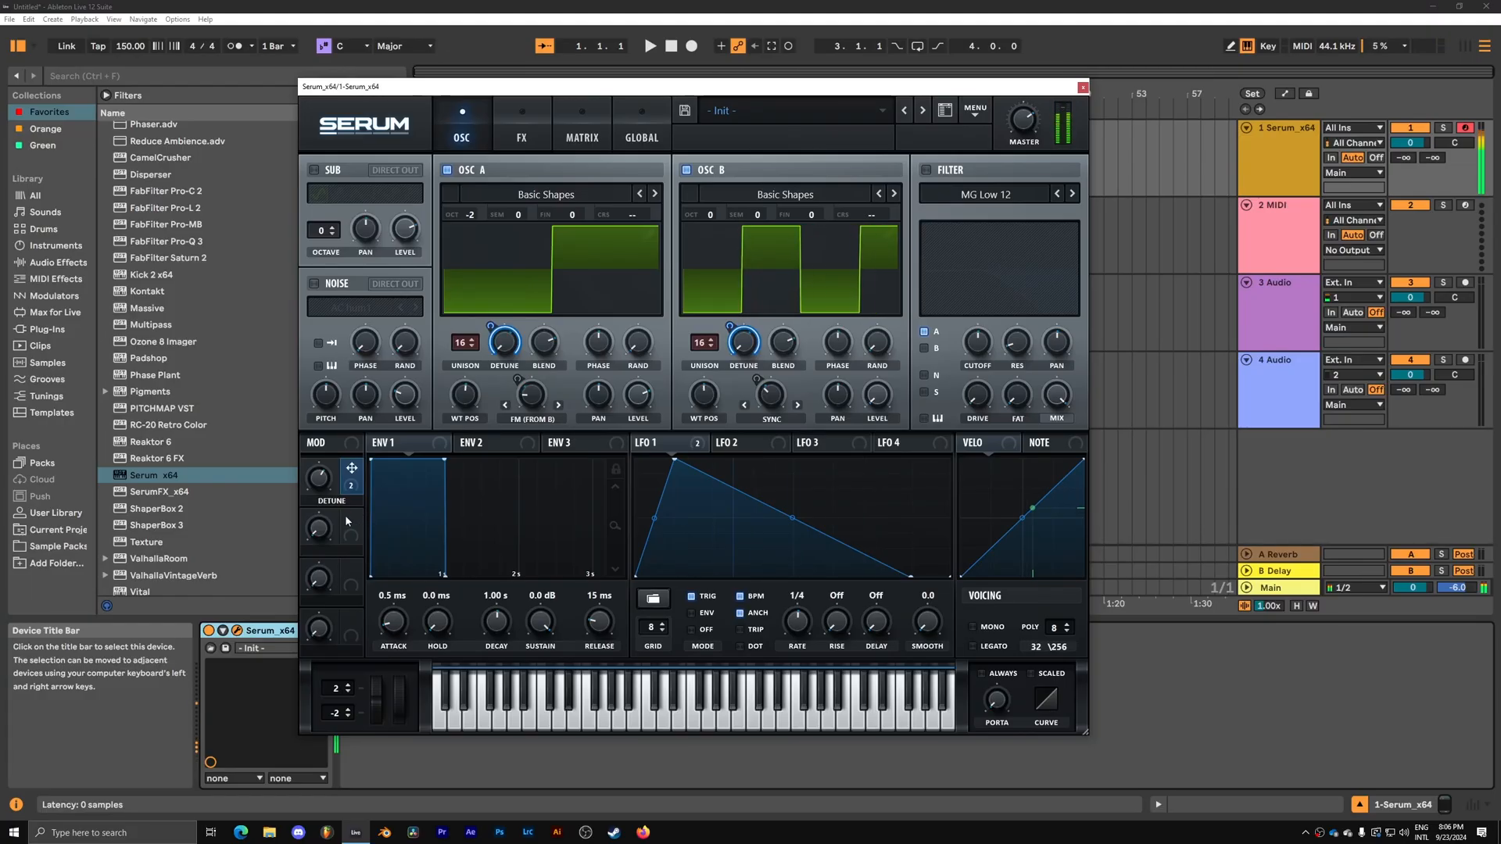
Route LFO 1 to oscillator A's level and raise the DETUNE macro to 59%.
left_click_drag(317, 476, 317, 497)
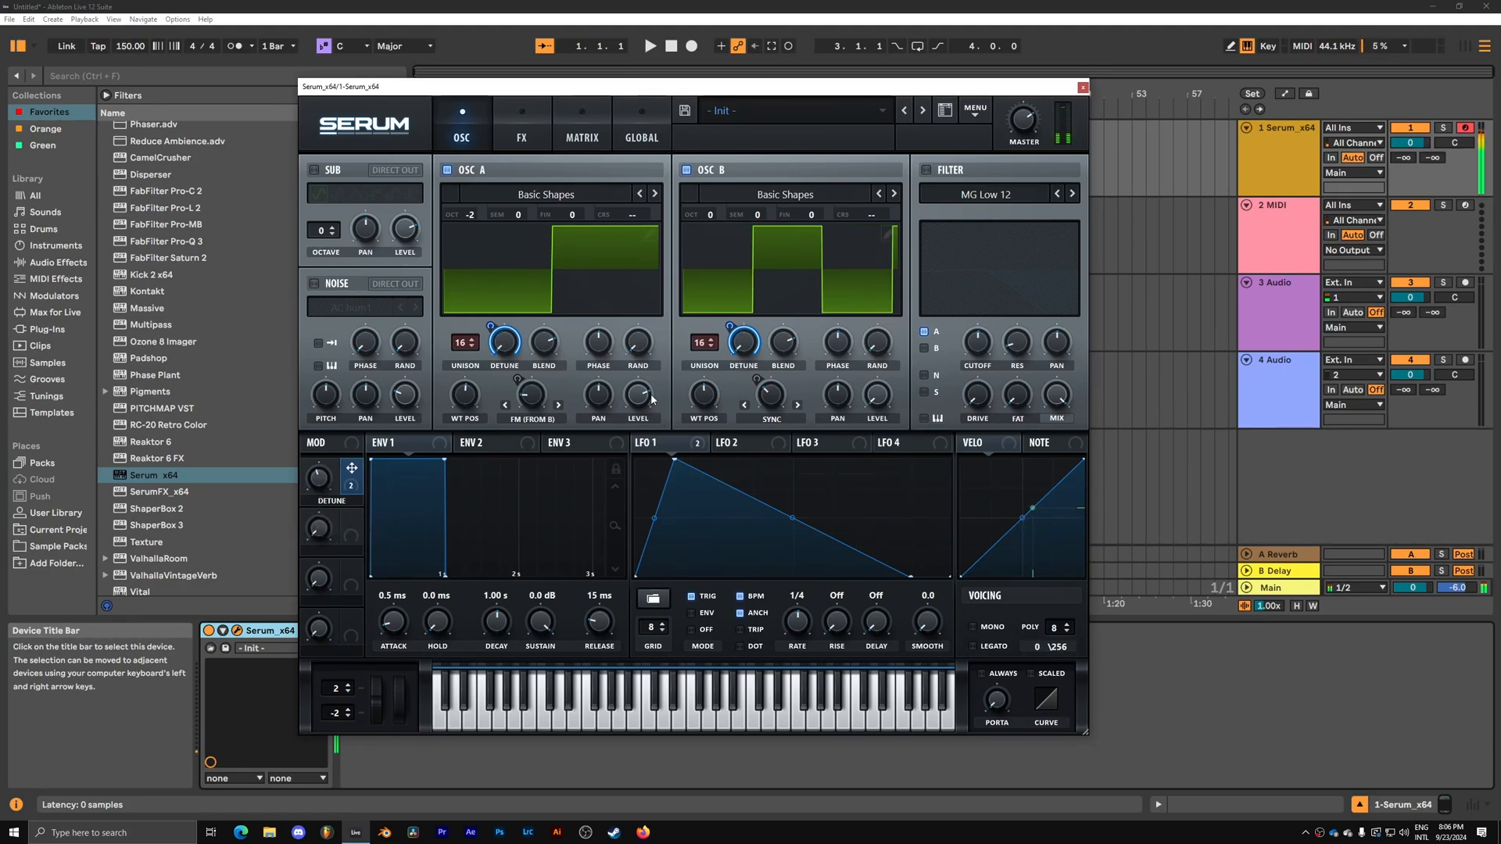
left_click(655, 442)
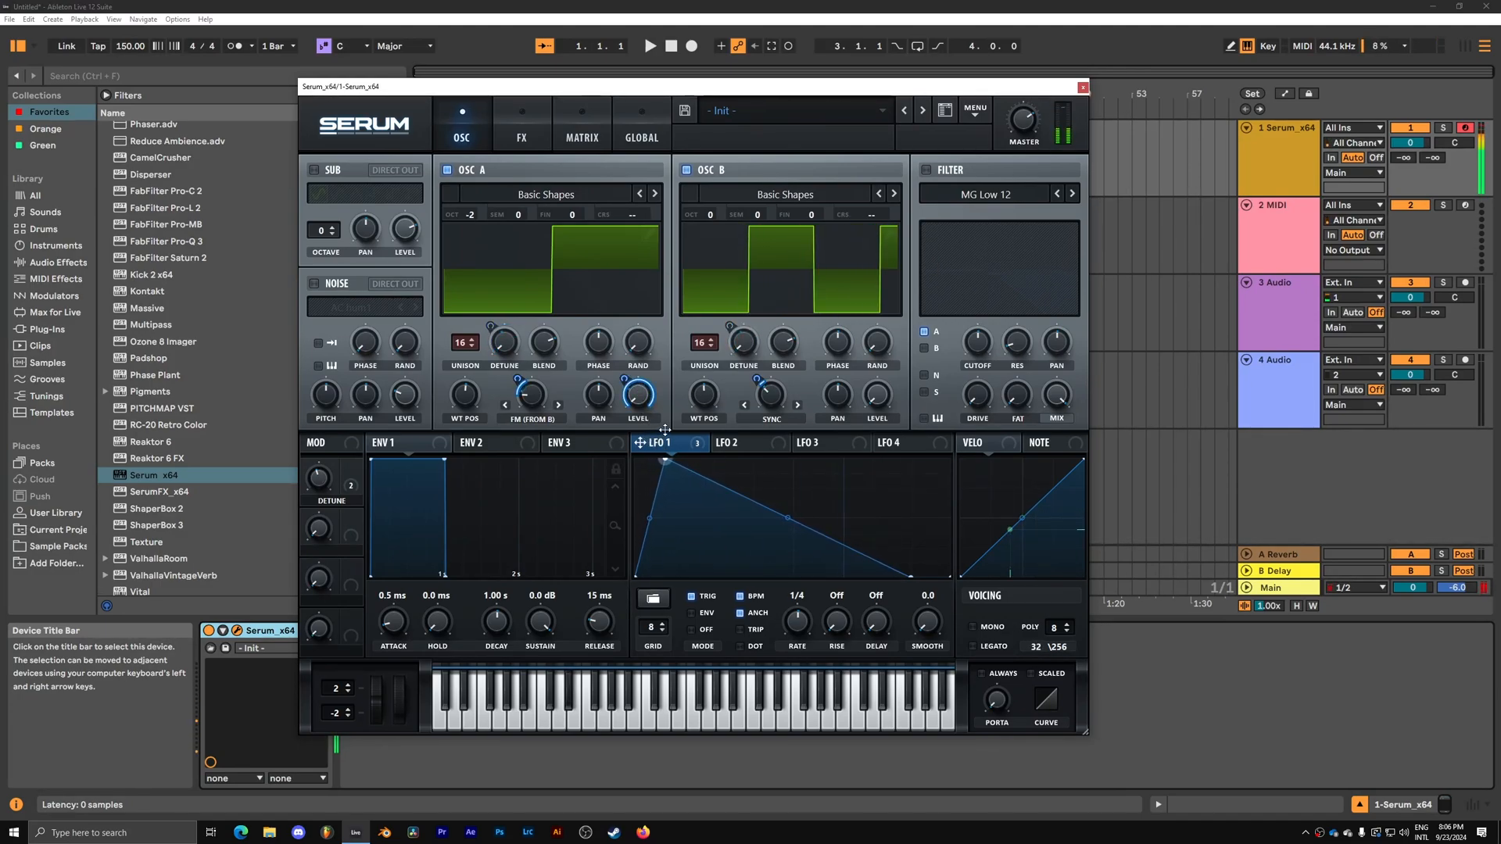
left_click_drag(318, 477, 317, 459)
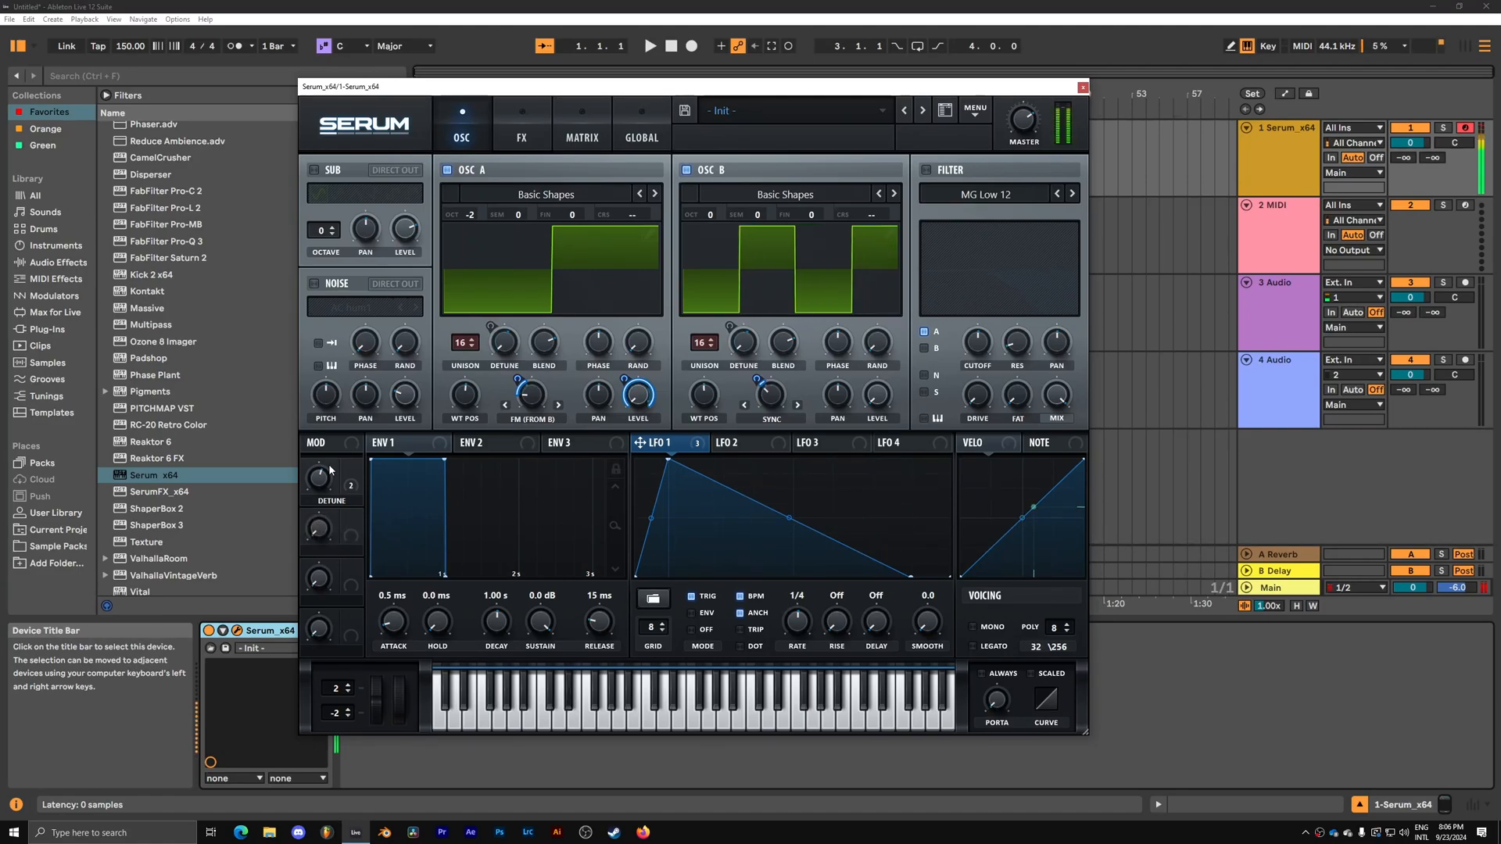
left_click_drag(317, 478, 317, 460)
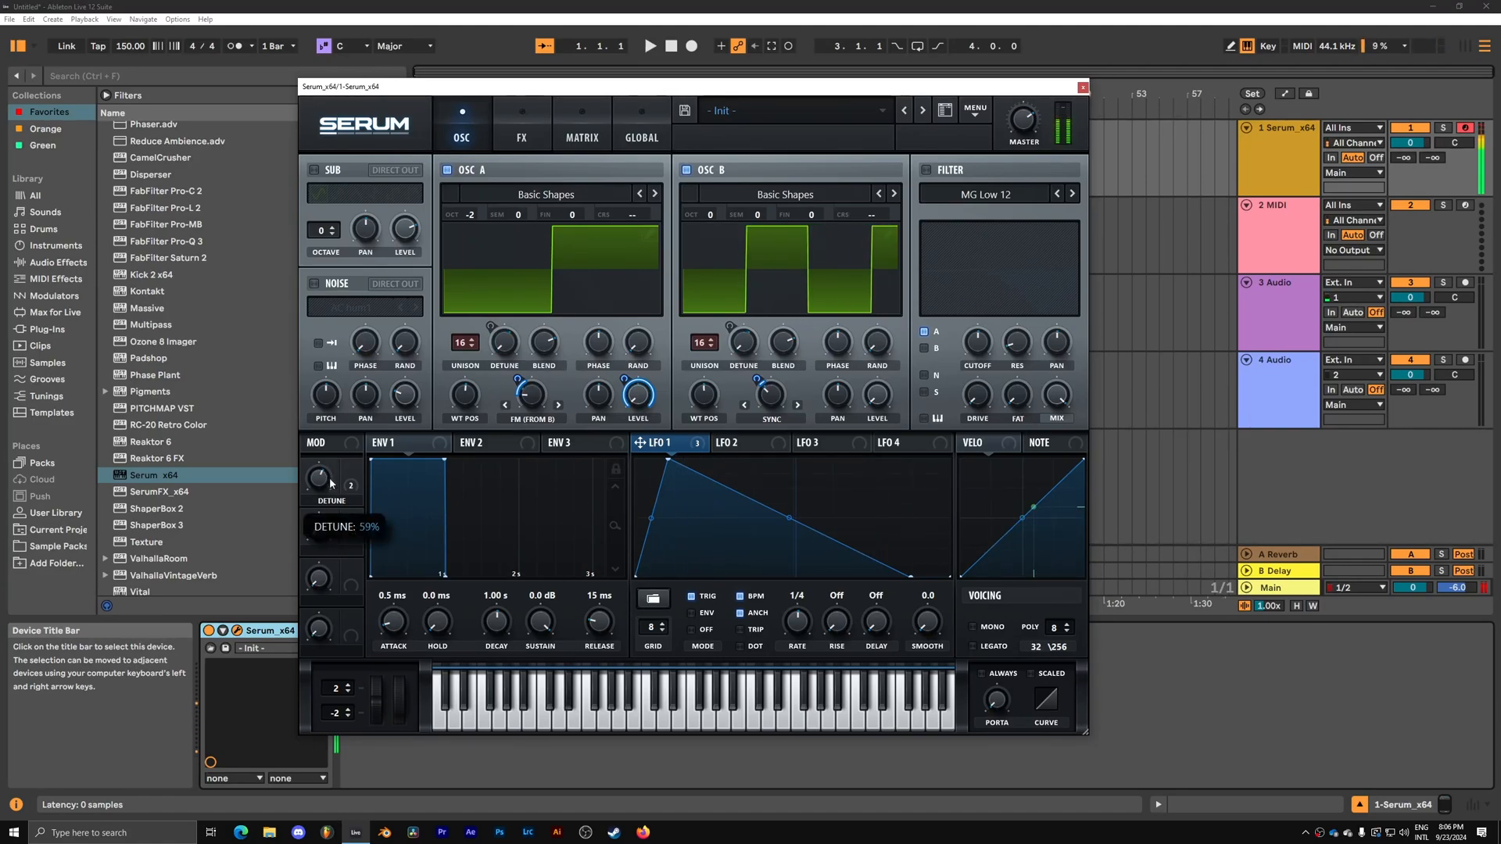
left_click(641, 138)
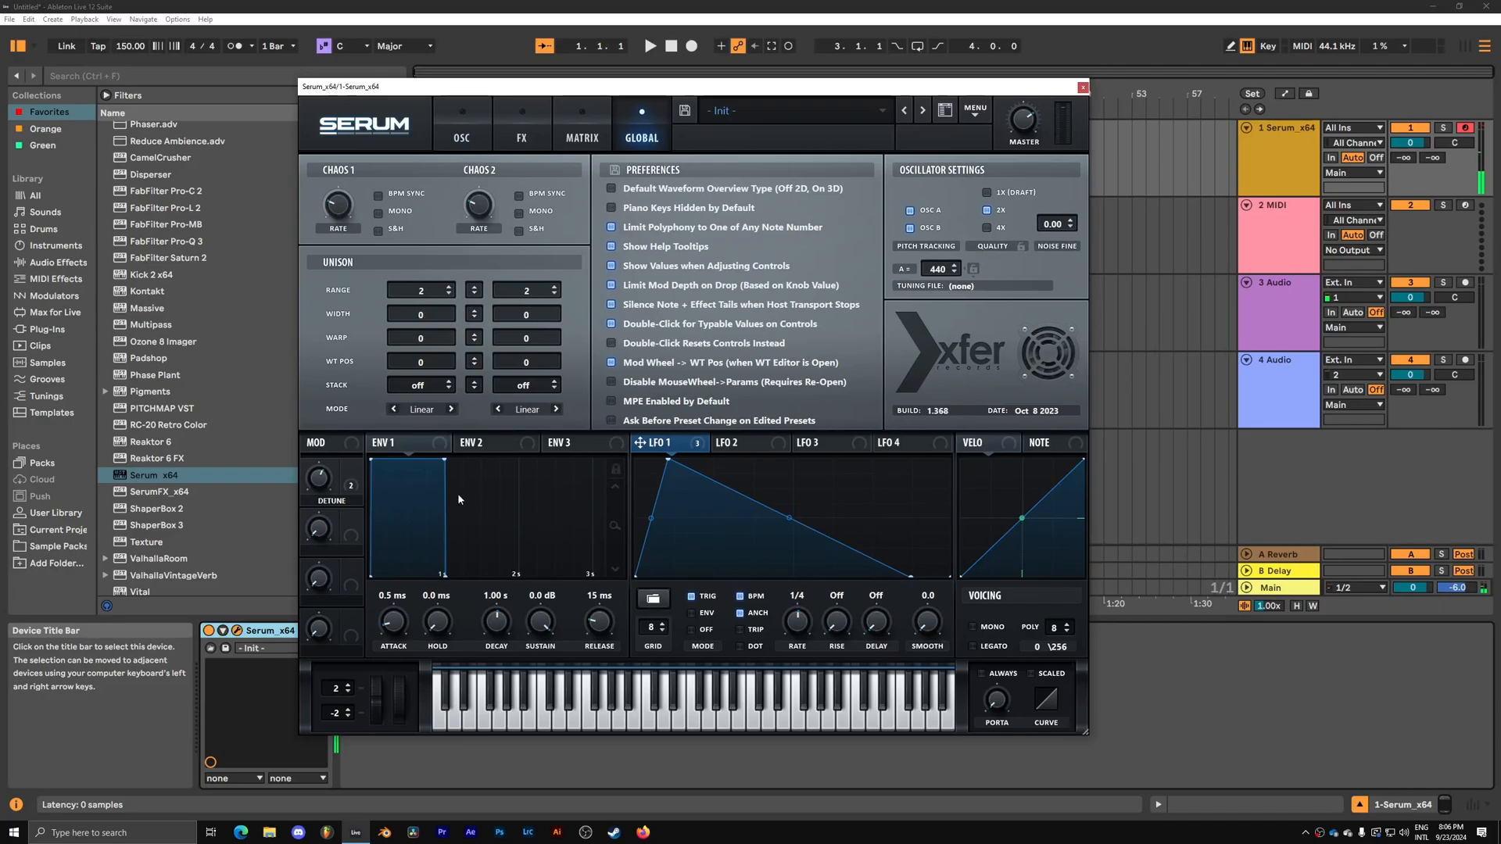
Review the modulation matrix and global unison width, then return to the oscillator page.
left_click(582, 137)
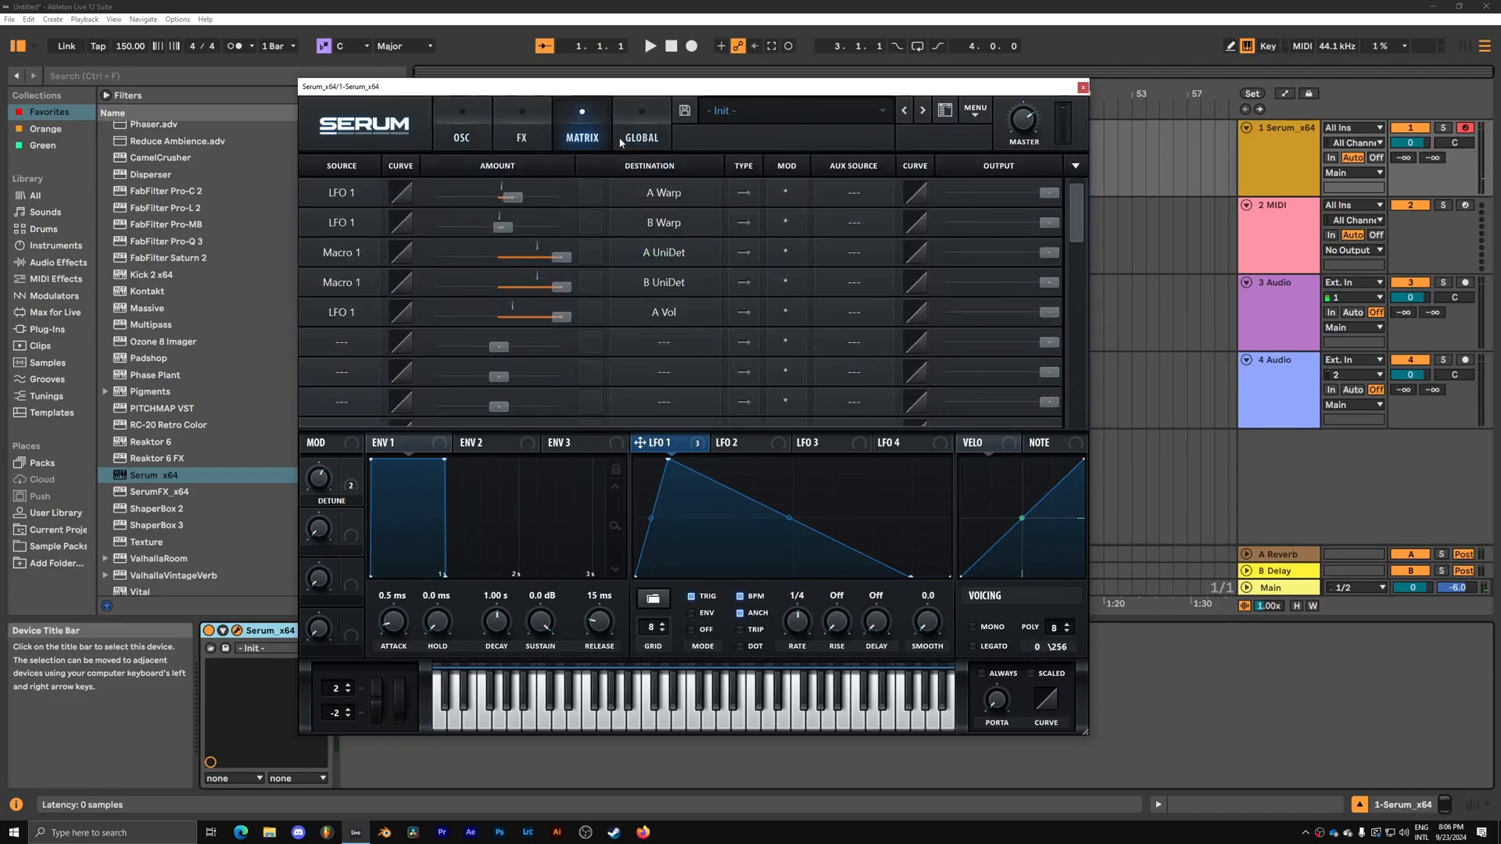
left_click(639, 125)
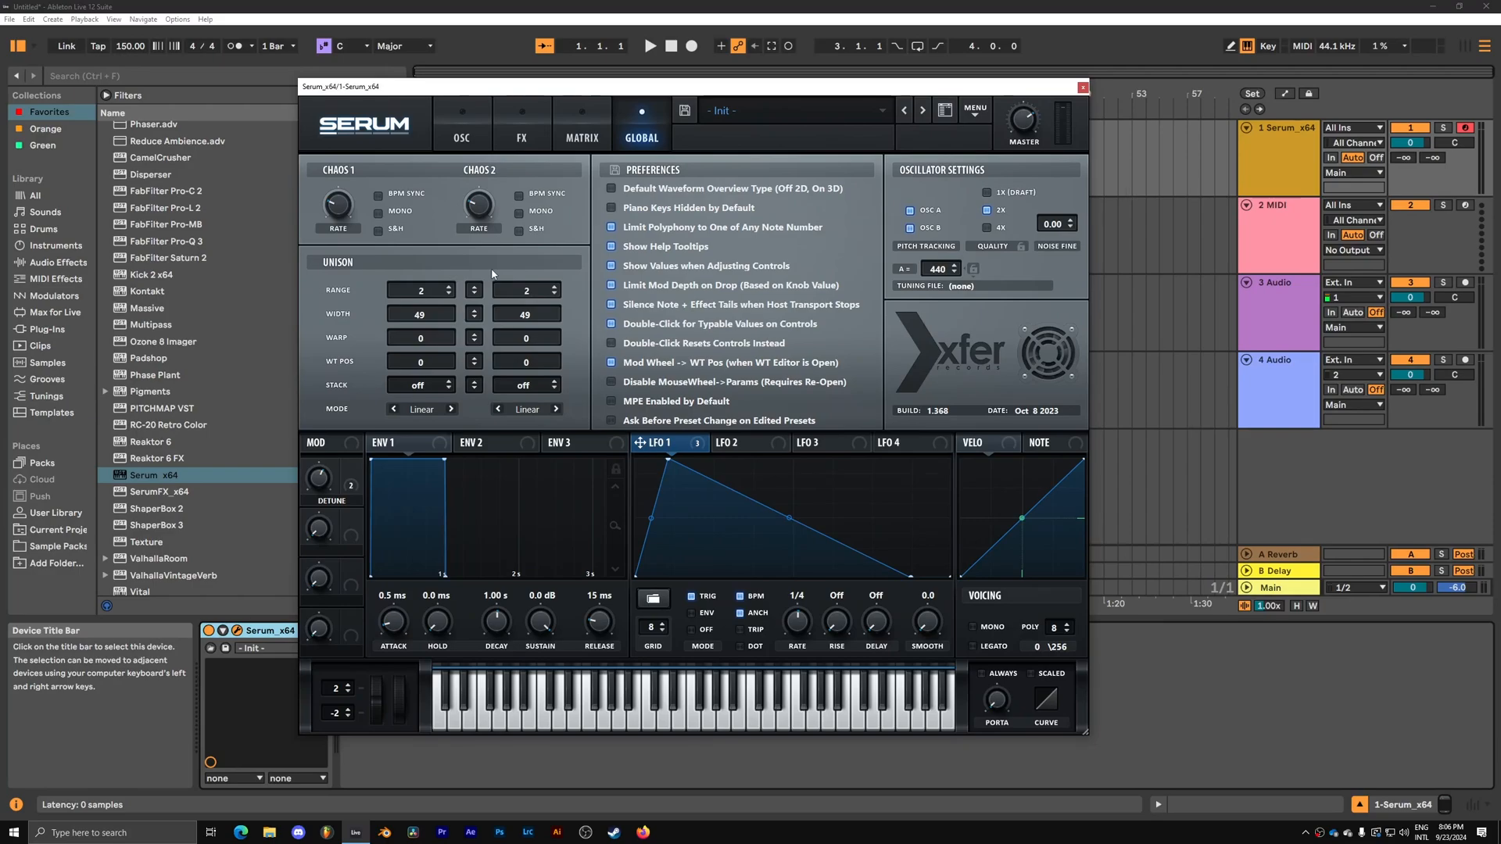
left_click(459, 125)
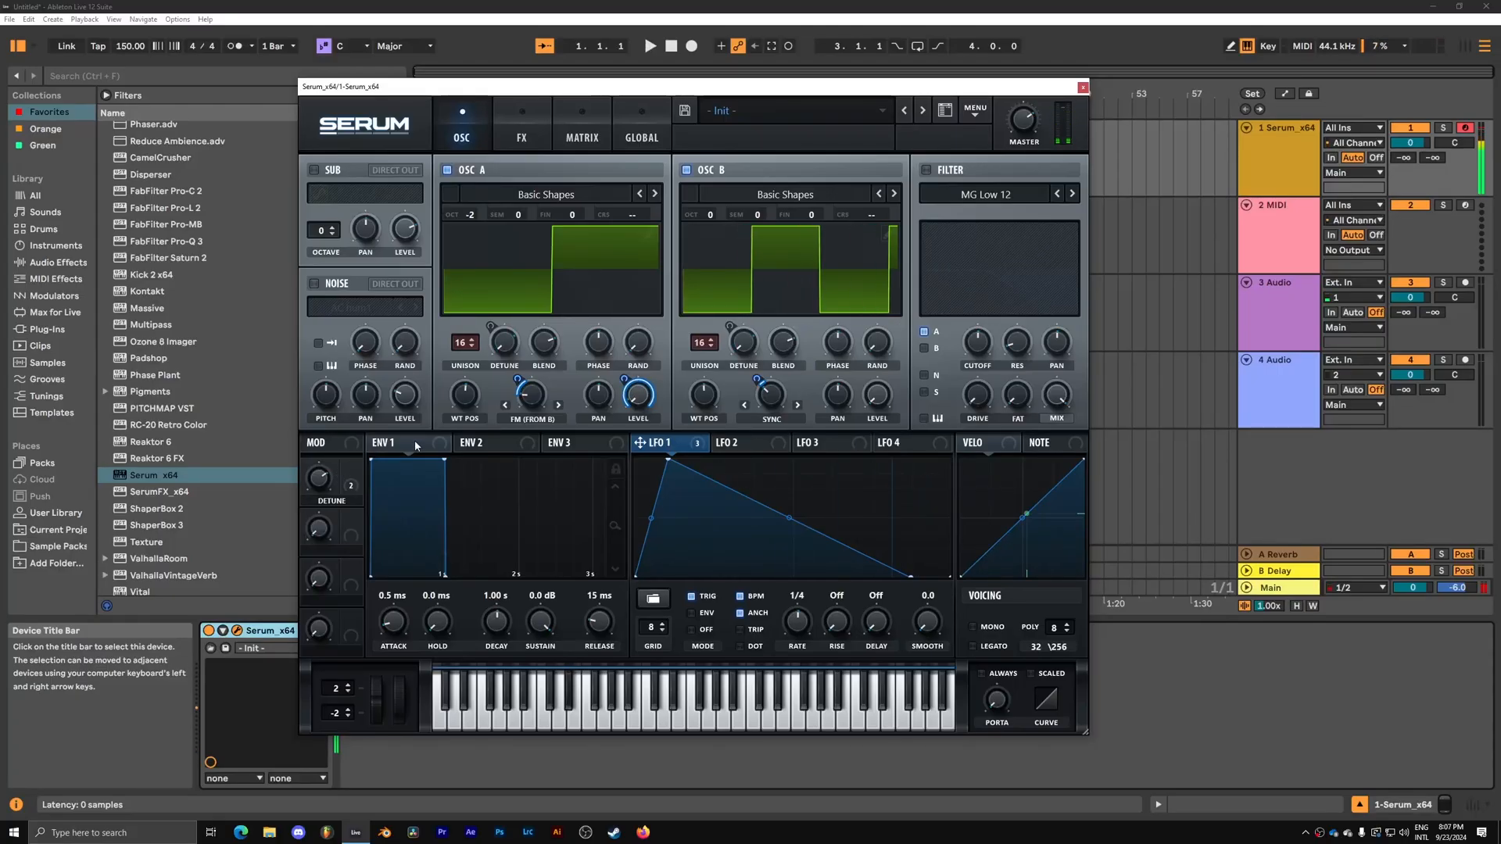
Set the filter to HN 12 and route LFO 1 to its cutoff and frequency.
left_click(996, 194)
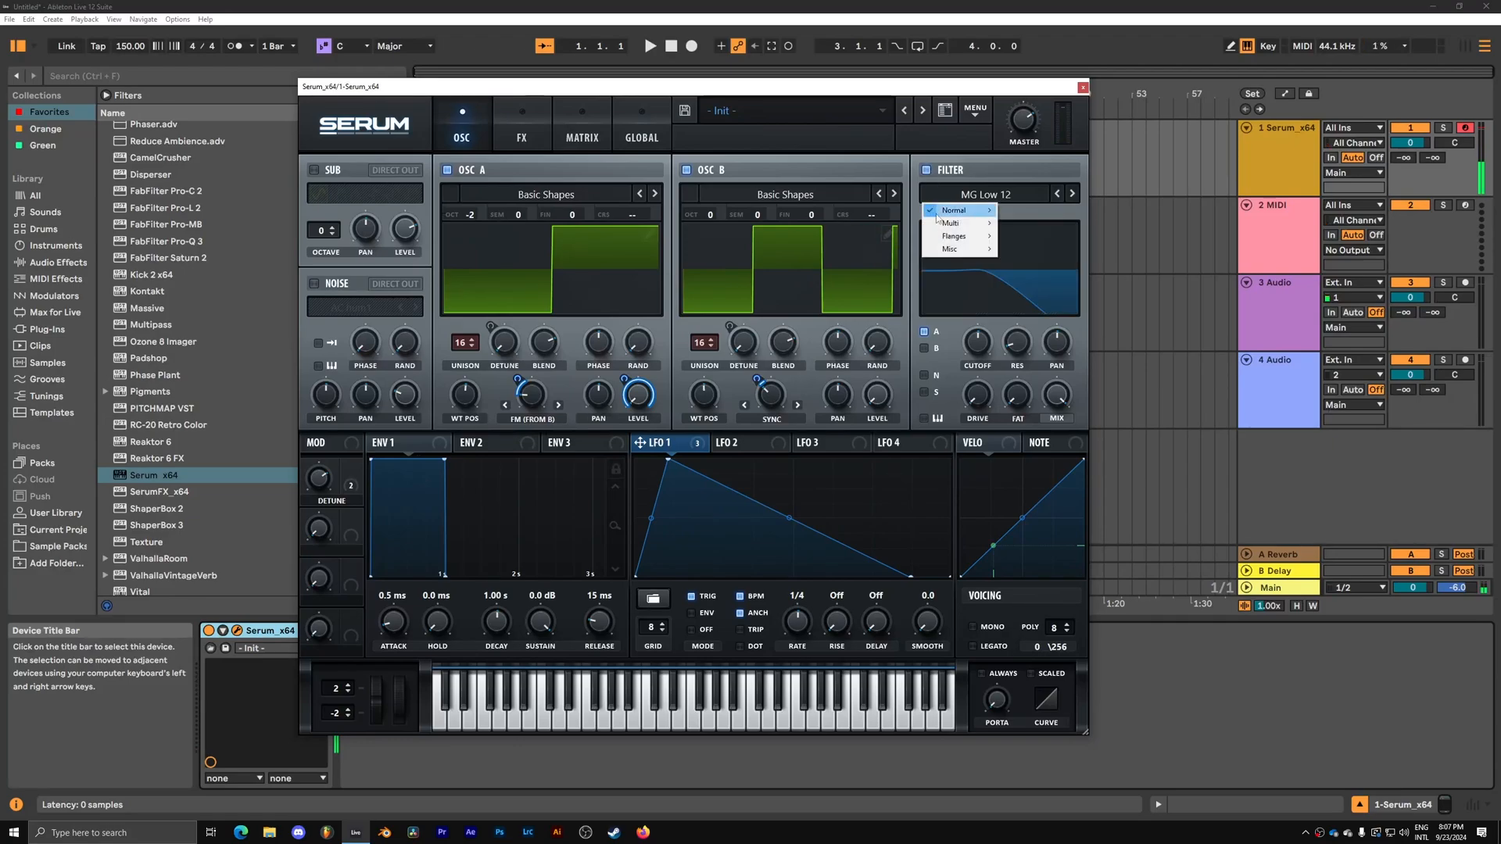
left_click(962, 209)
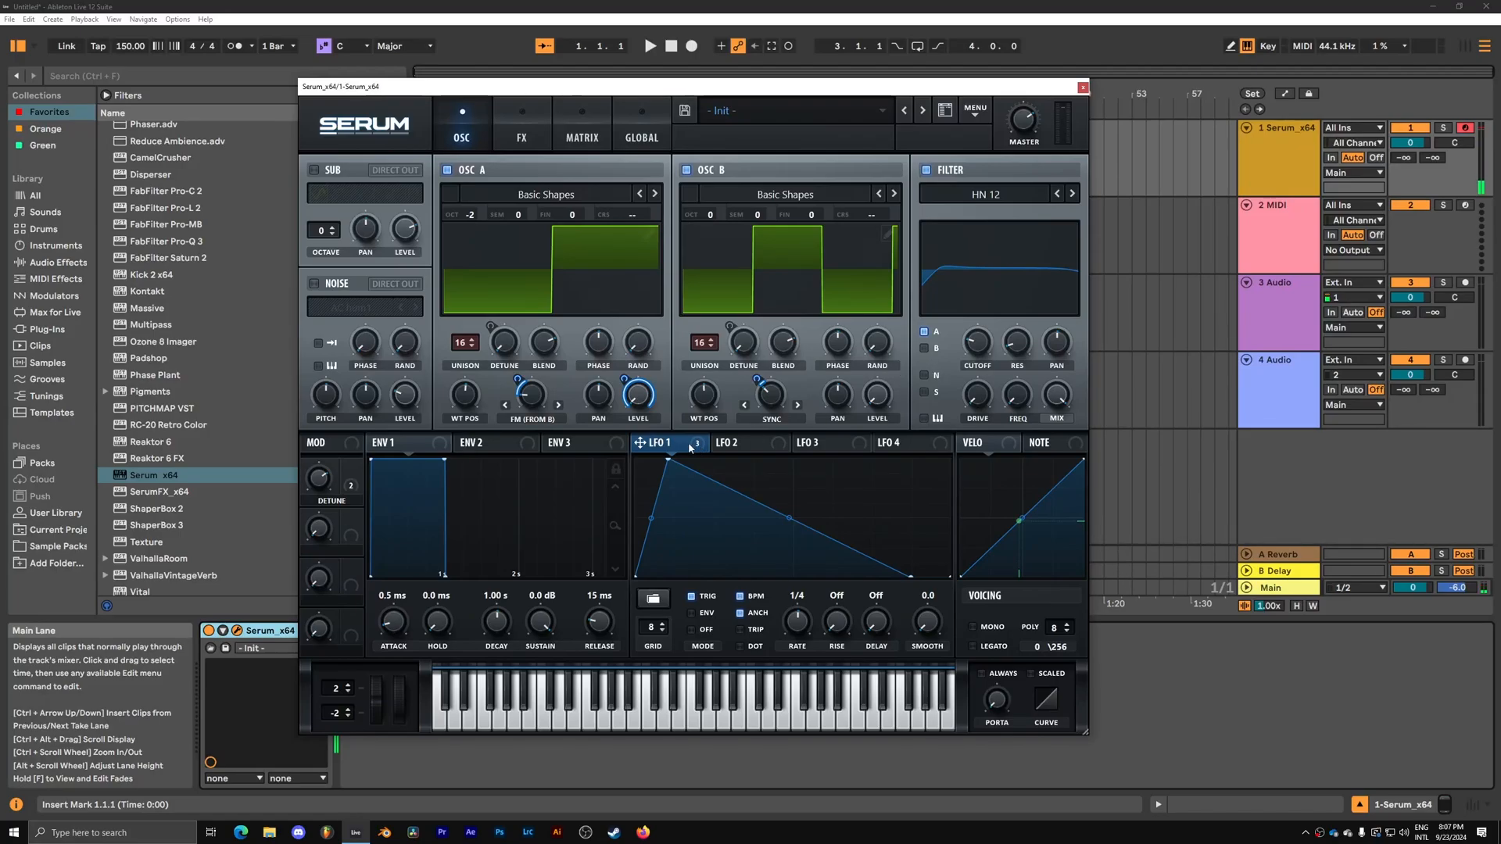
left_click_drag(685, 447, 976, 341)
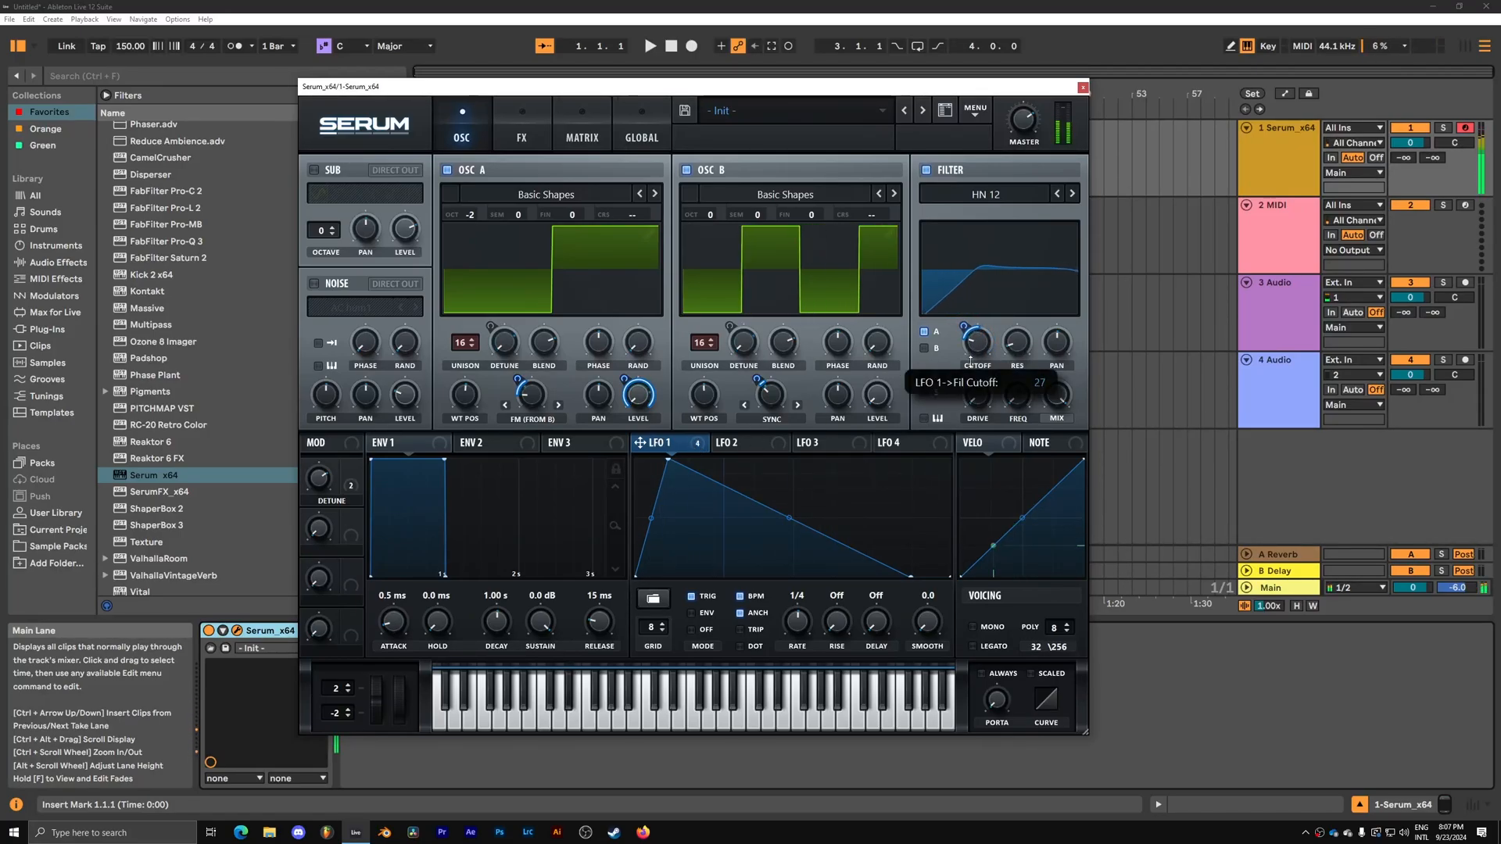
left_click_drag(1016, 340, 1016, 325)
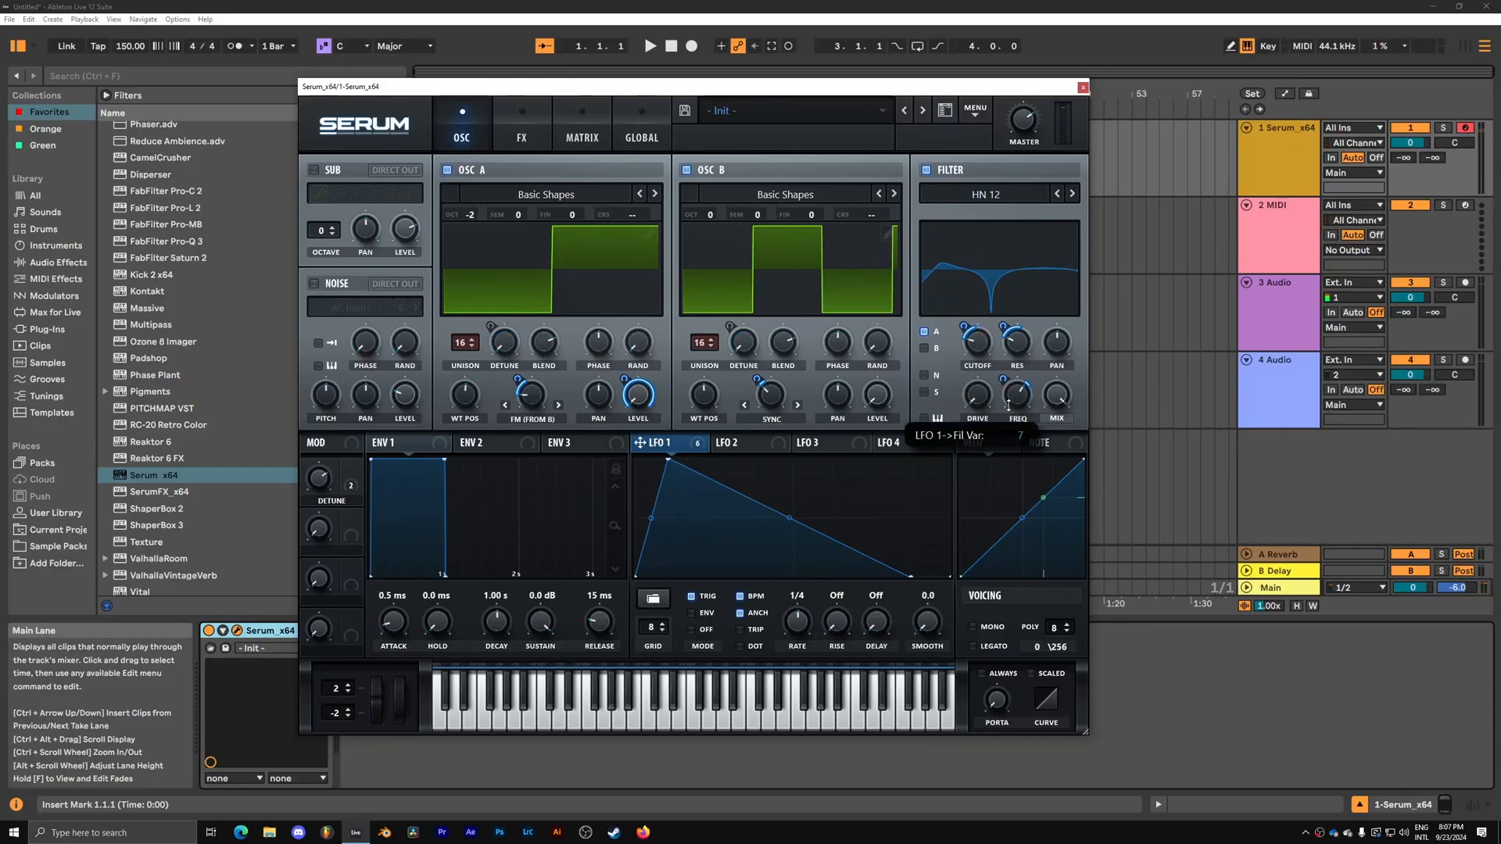
left_click_drag(1016, 394, 1016, 379)
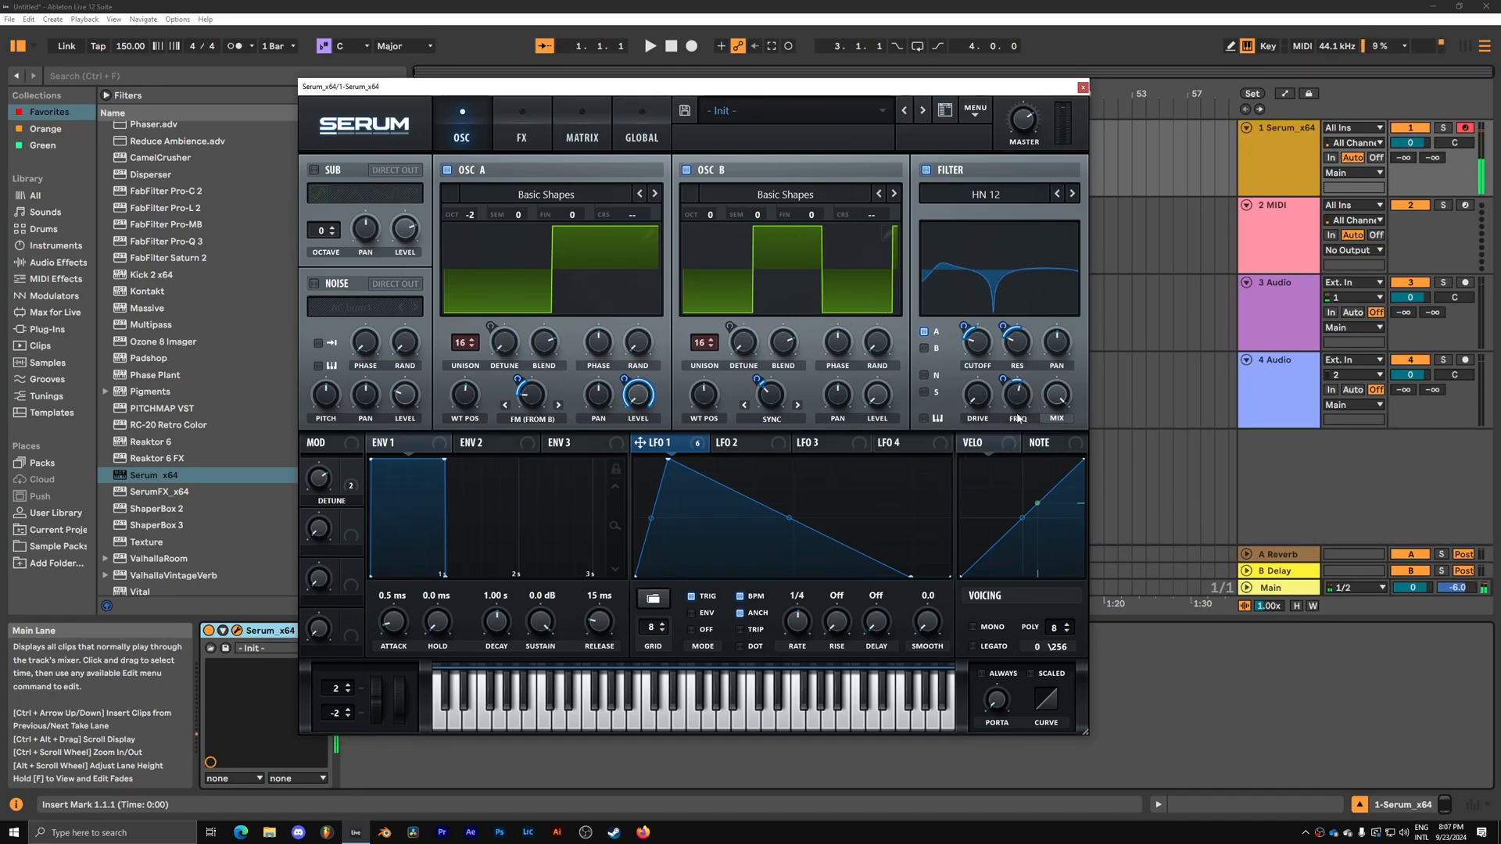
left_click(522, 125)
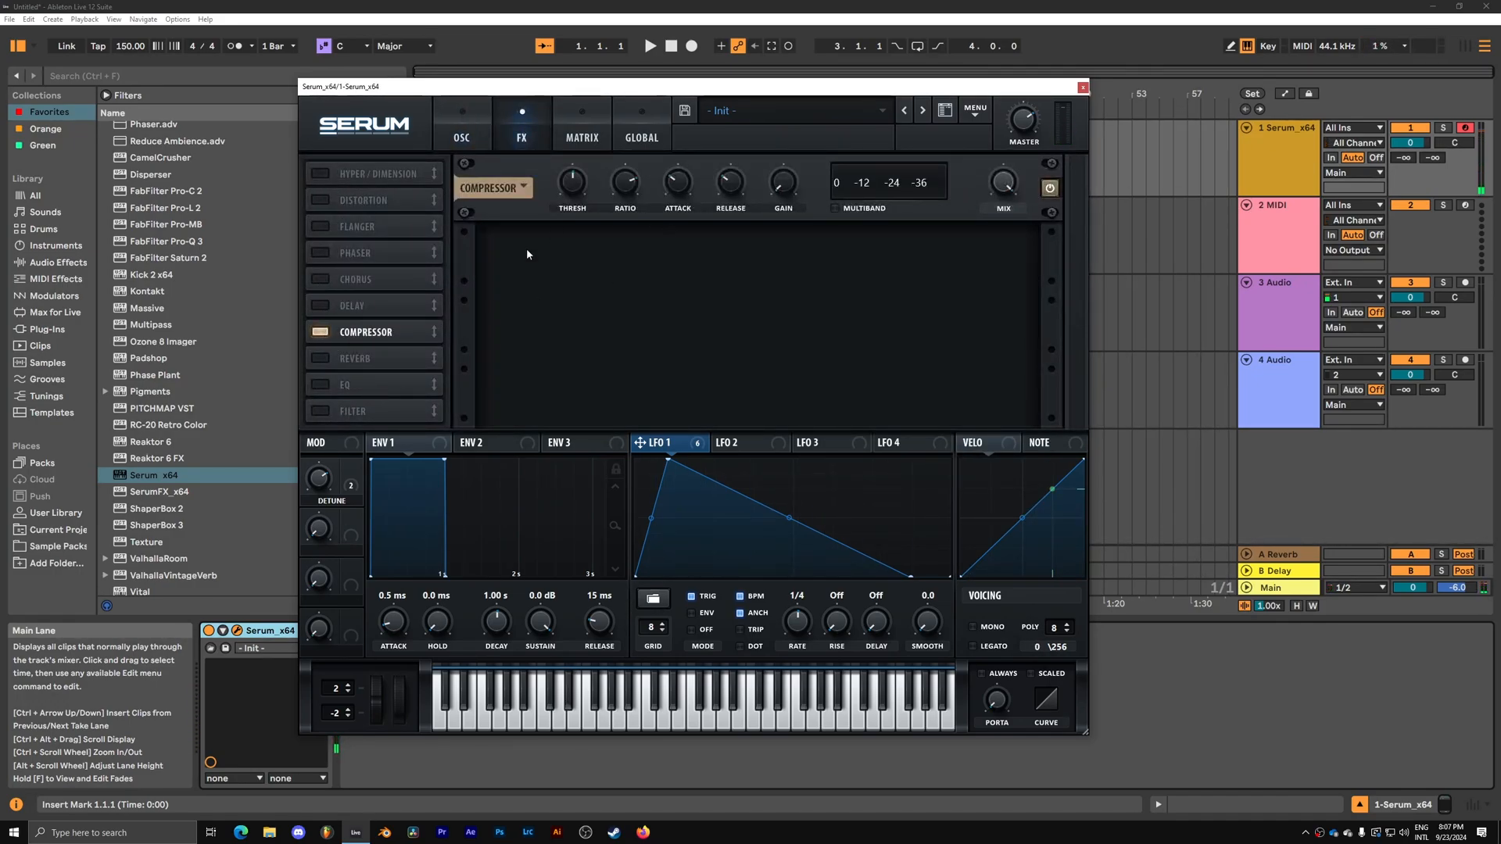